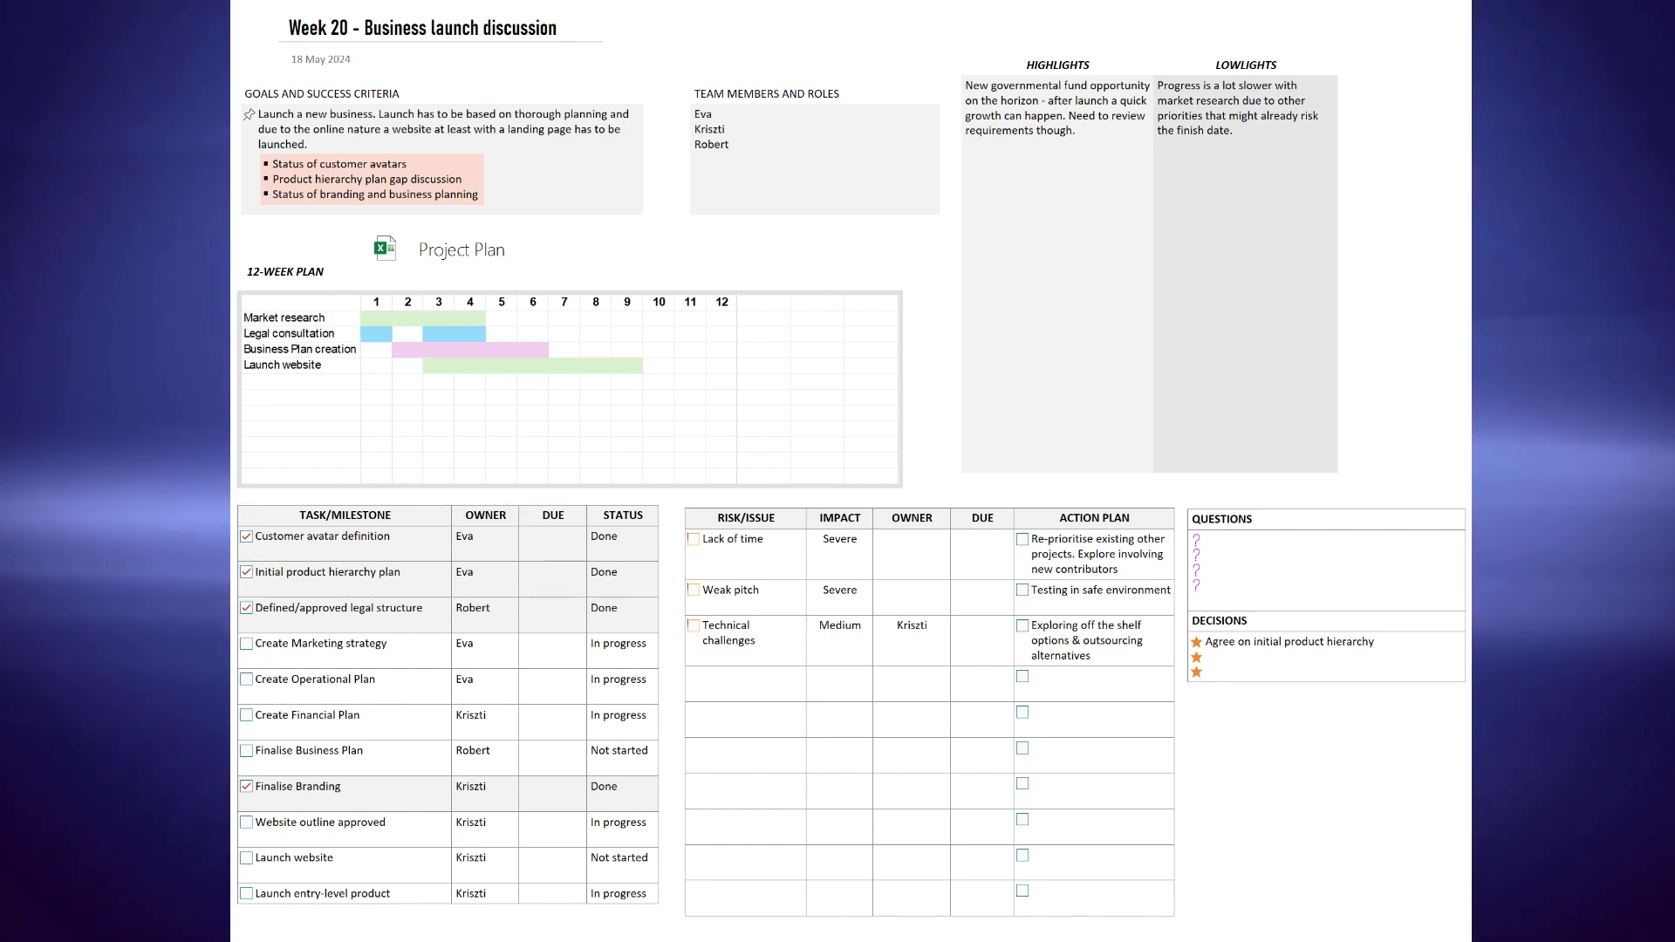
# Step: Select the Week 20 page to start a blank weekly meeting page from it
pyautogui.click(126, 221)
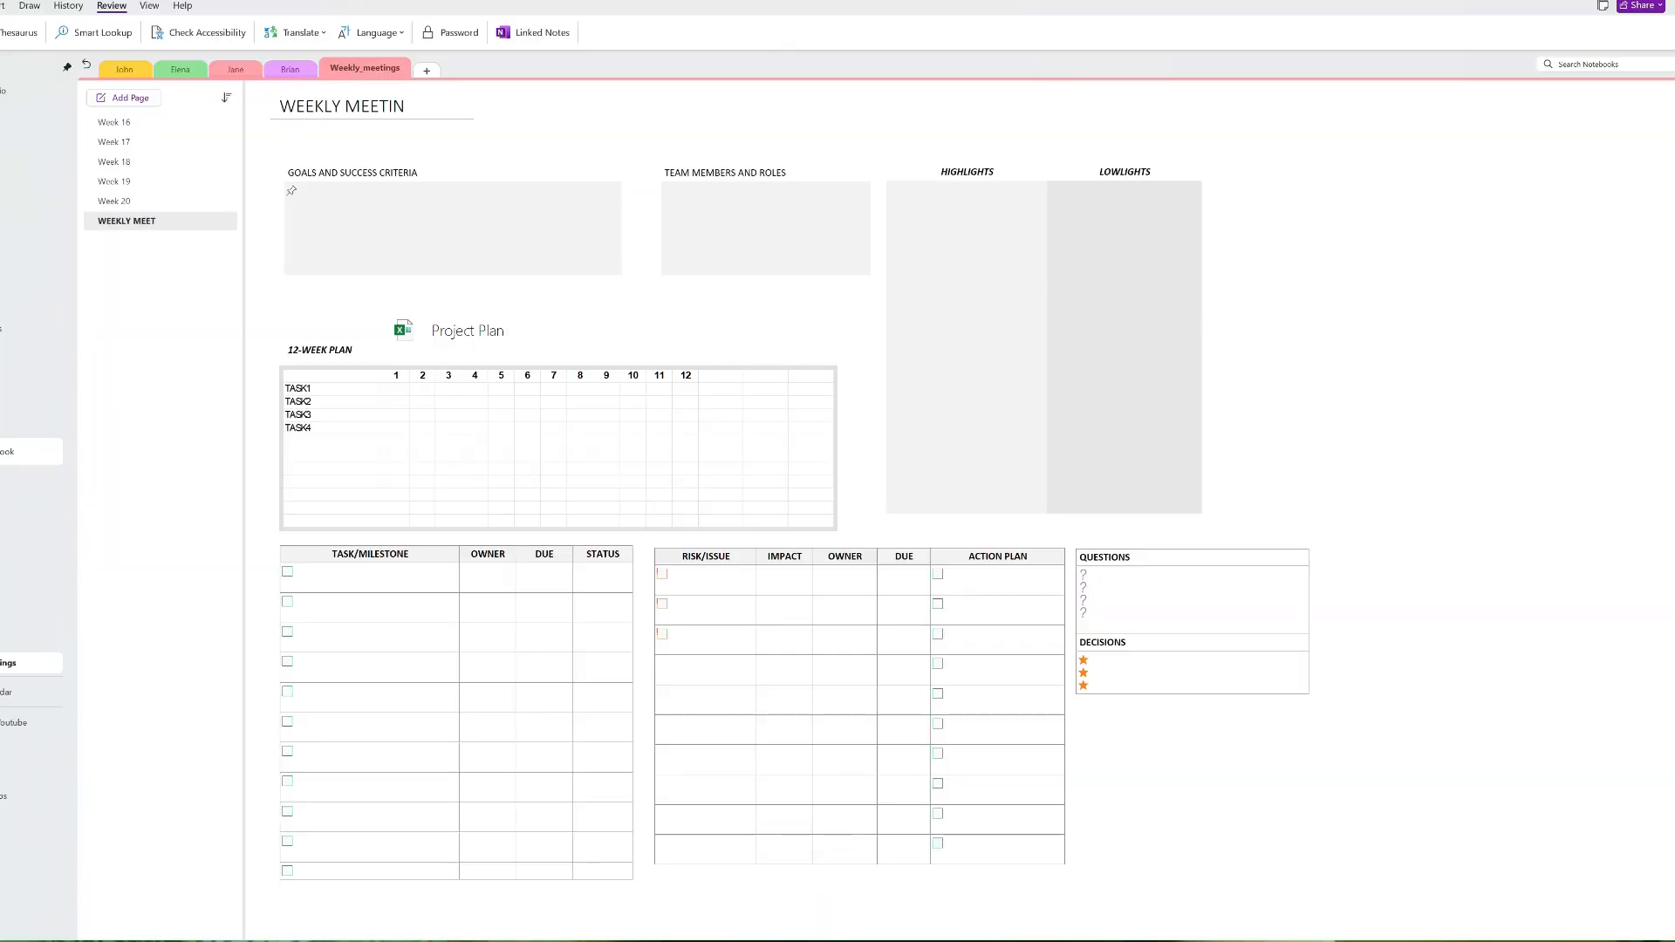
# Step: Finish the title as WEEKLY MEETING TEMPLATE and save it as template 'Weekly meeting minutes', set as section default
pyautogui.write('G TEMPLATE')
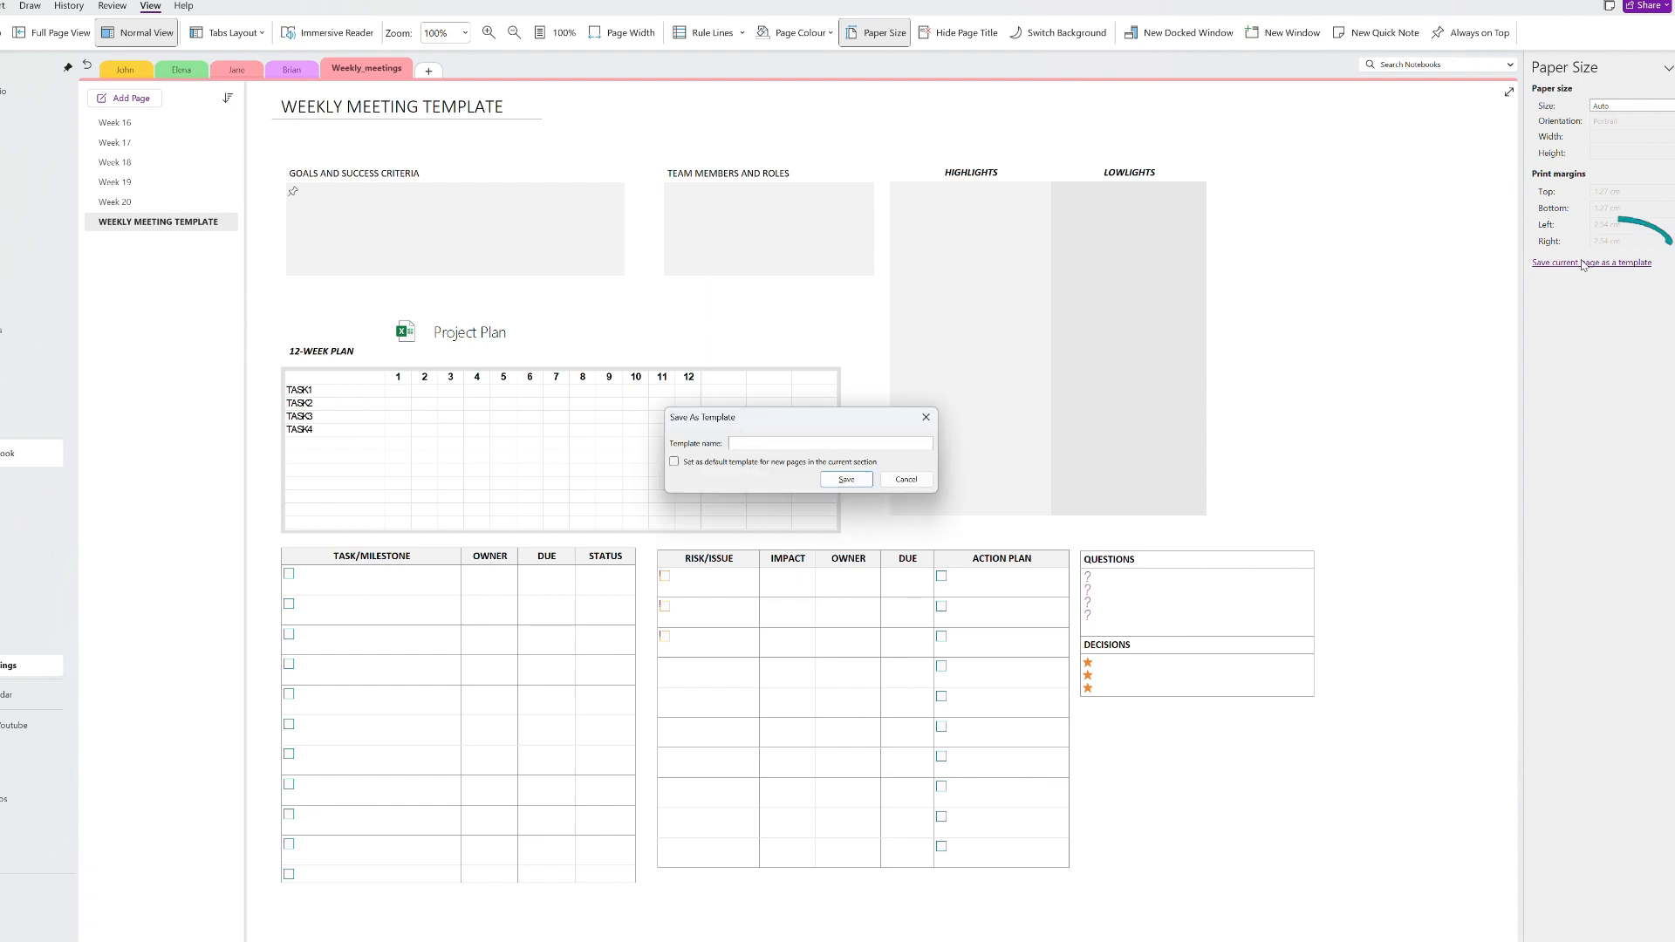
pyautogui.write('Weell')
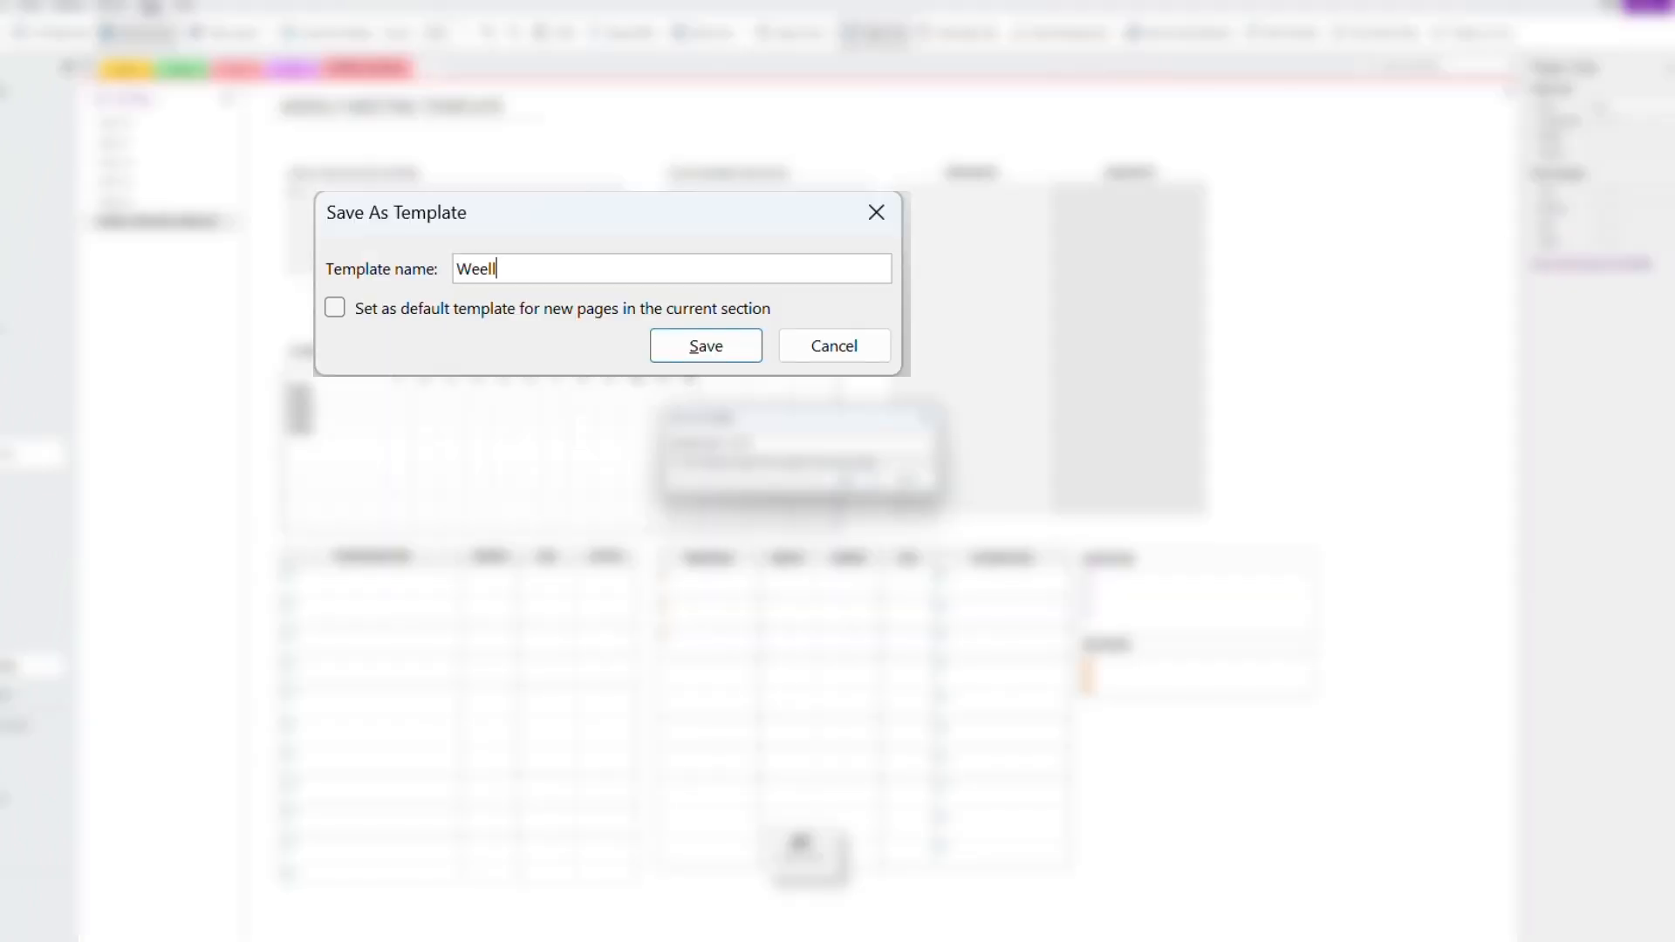
pyautogui.write('Weekly meeti')
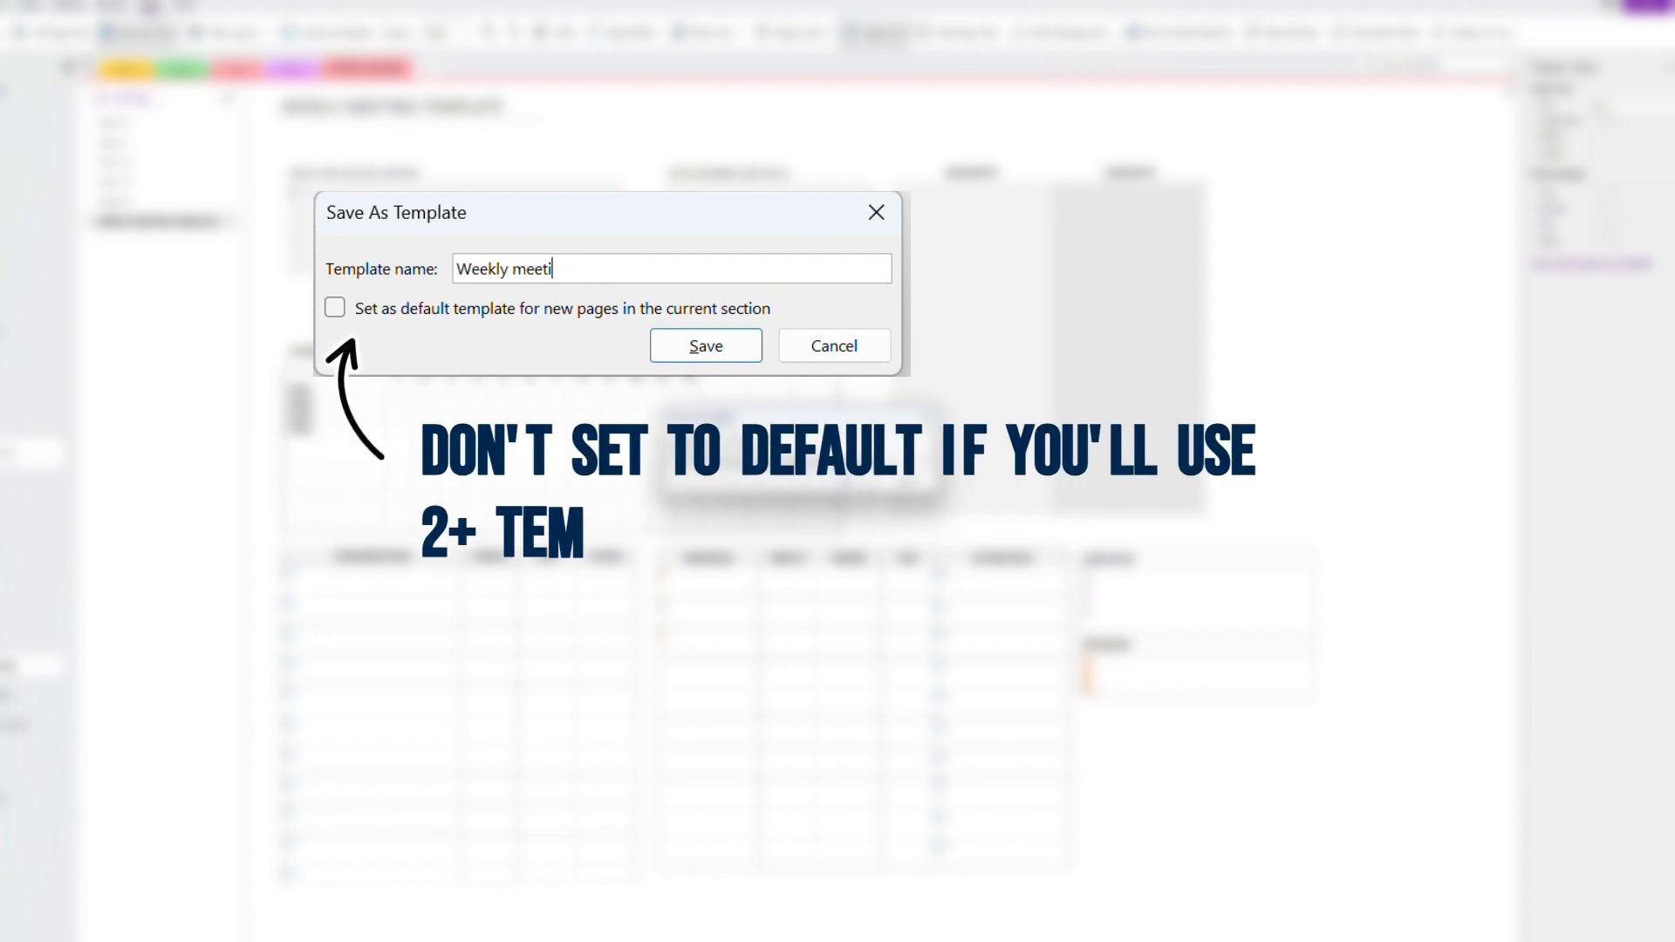
pyautogui.write('ng minutes')
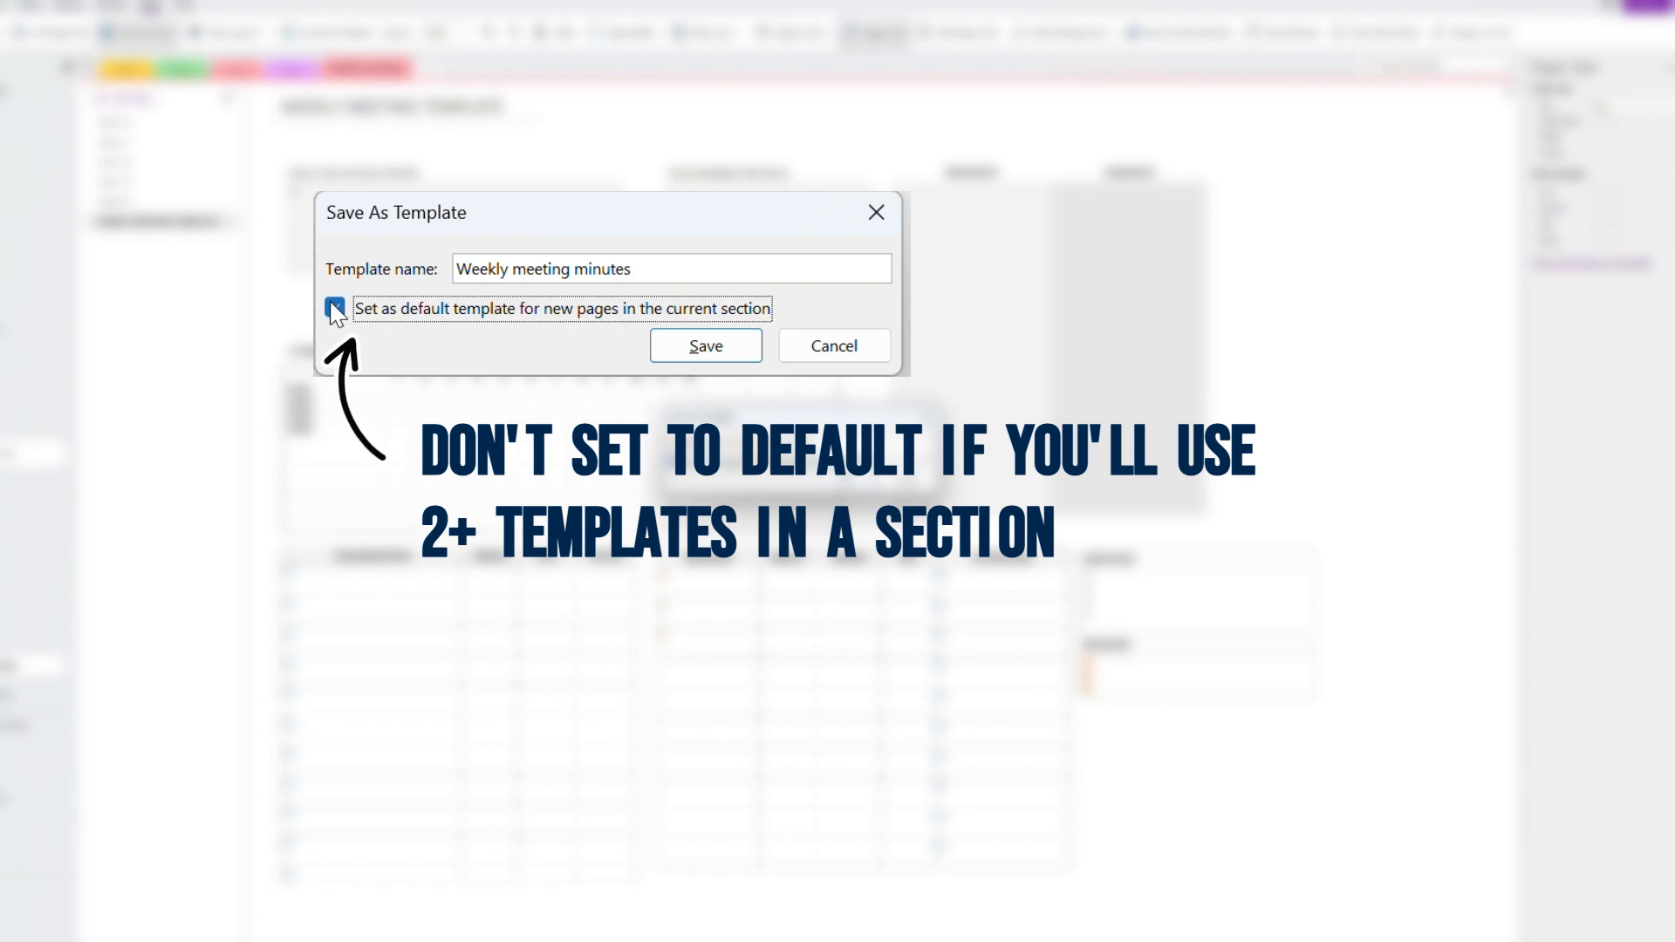
pyautogui.click(705, 345)
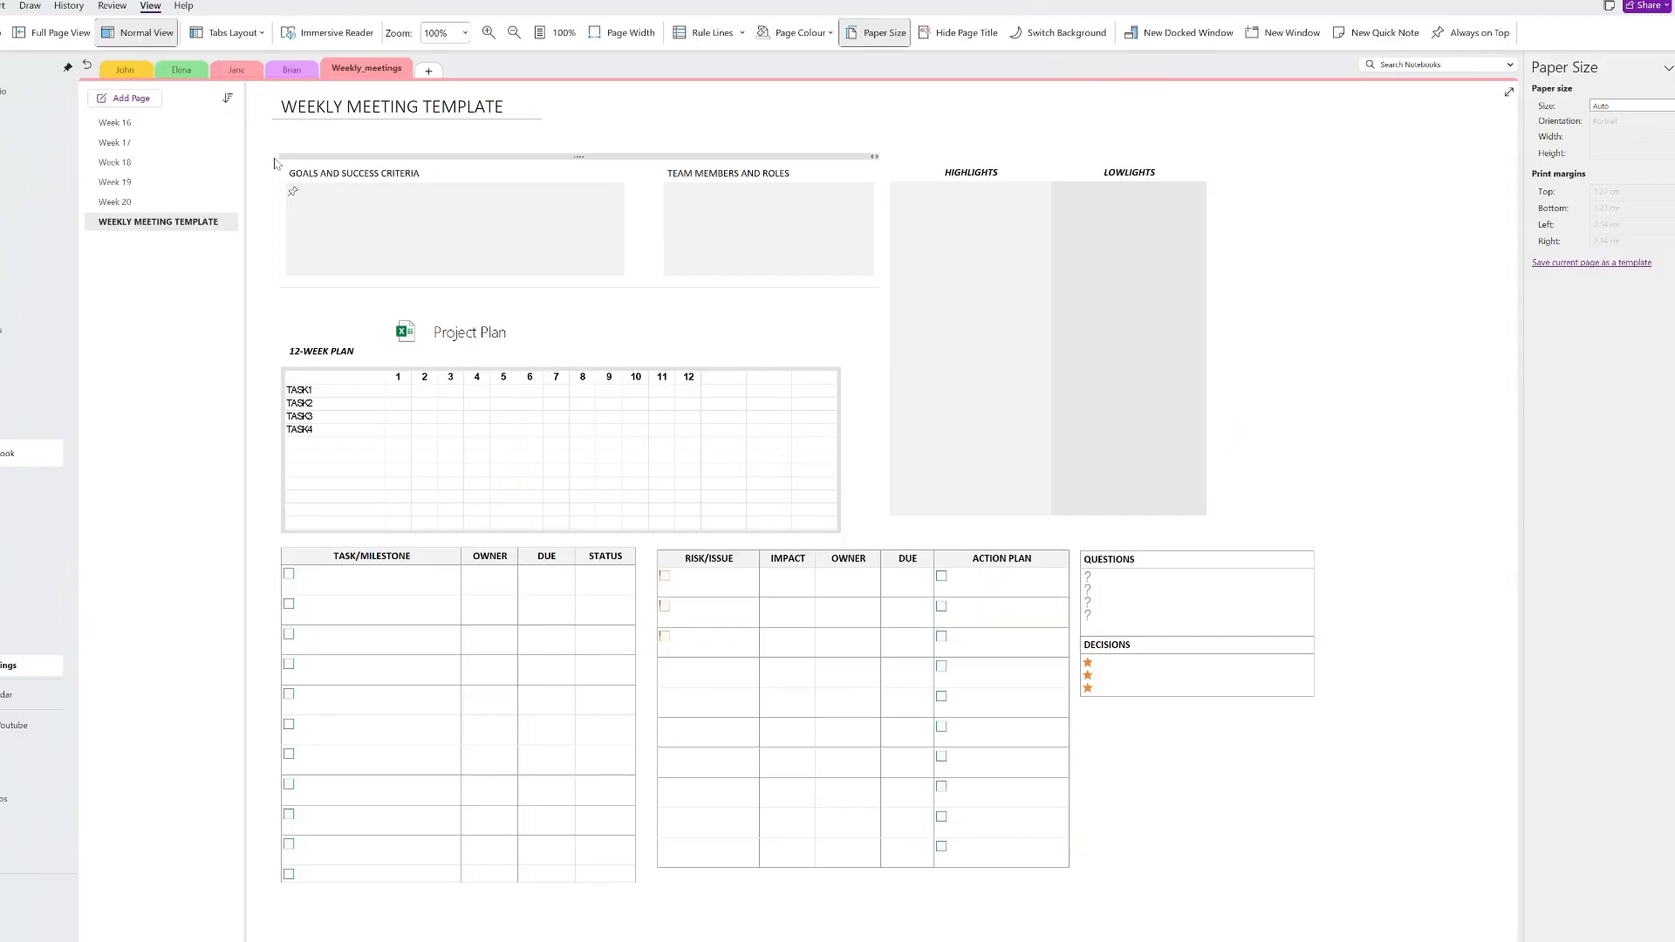
# Step: Add a Week 20 page from the template and insert the Business launch discussion meeting details
pyautogui.click(124, 98)
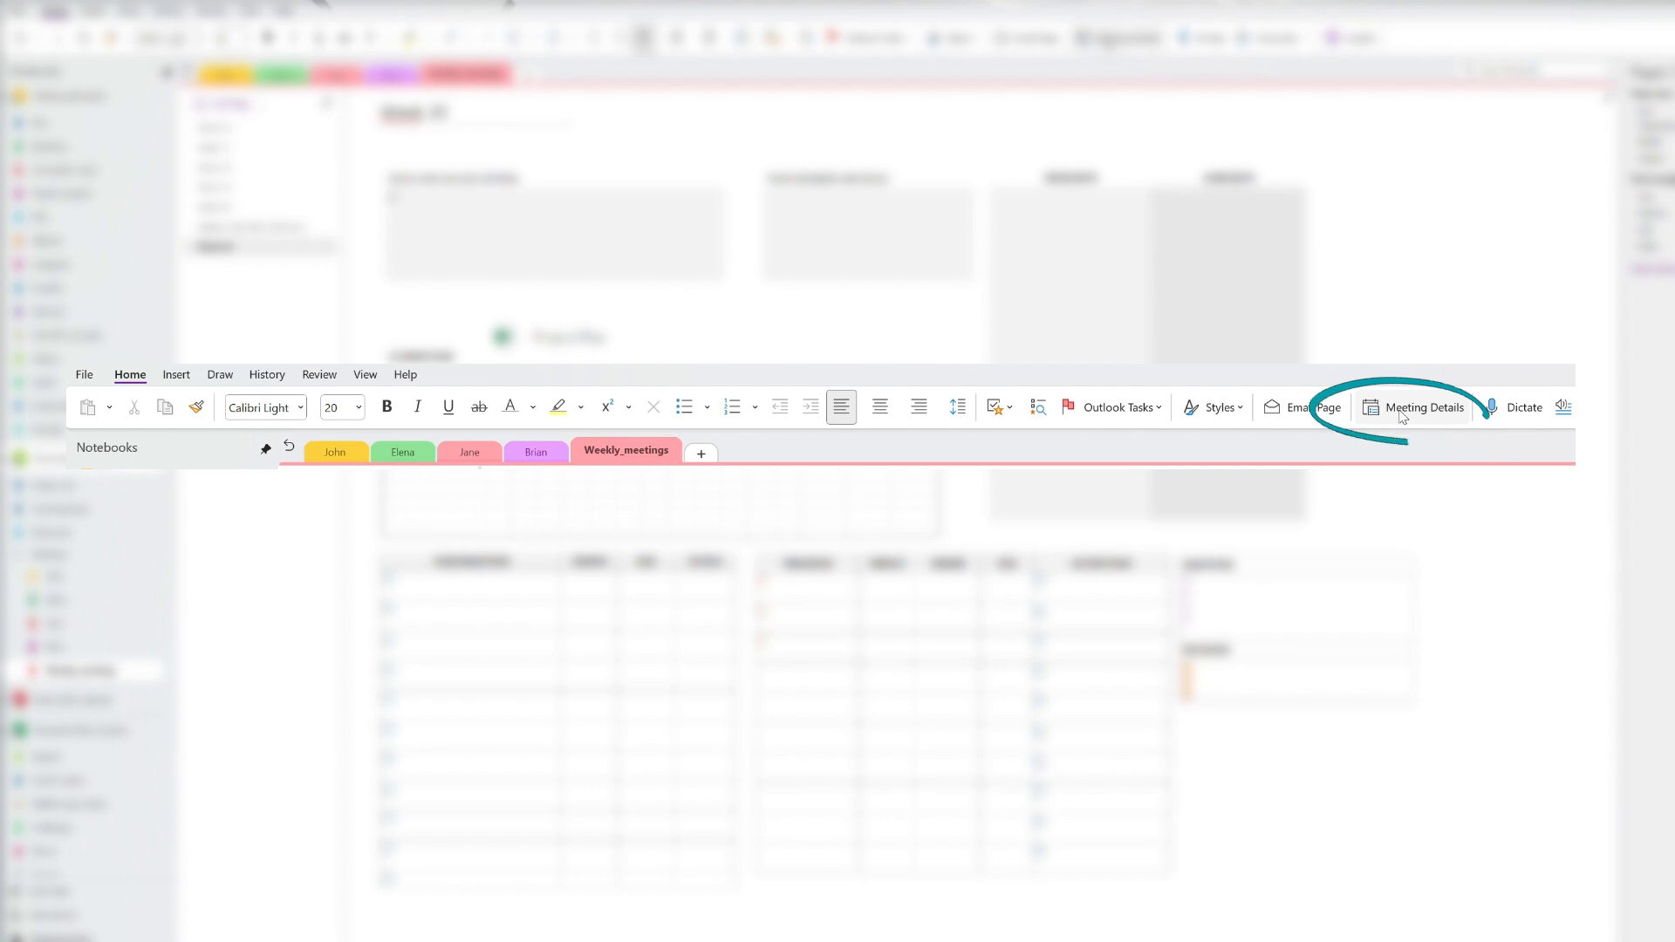
pyautogui.click(1424, 406)
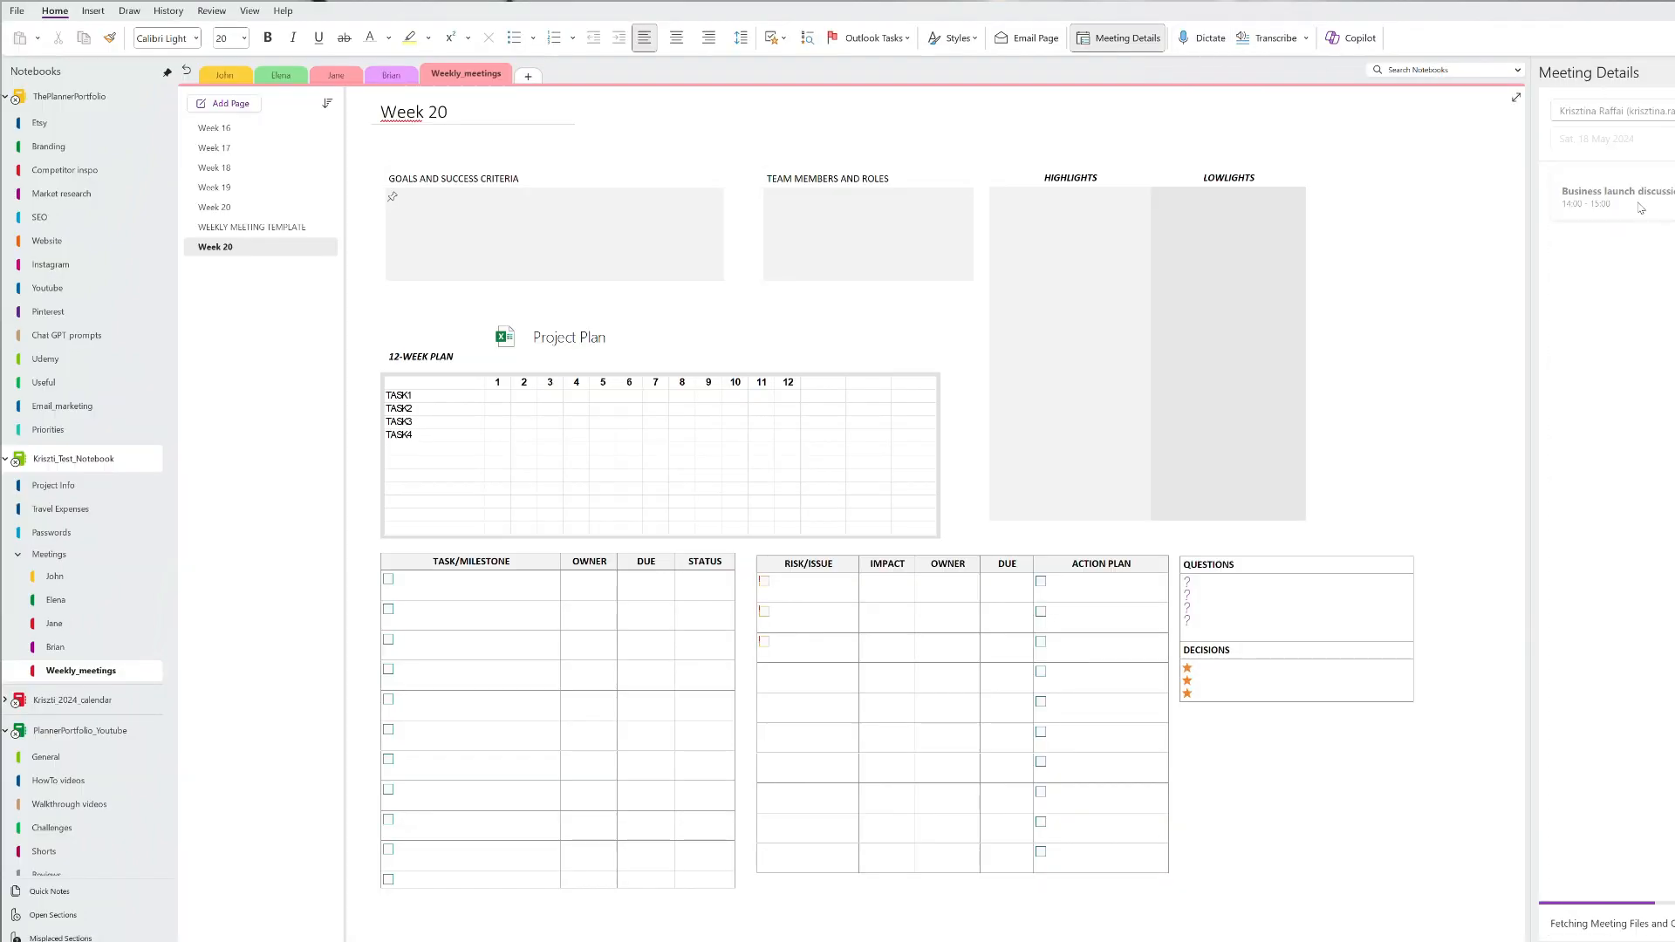
pyautogui.click(1612, 198)
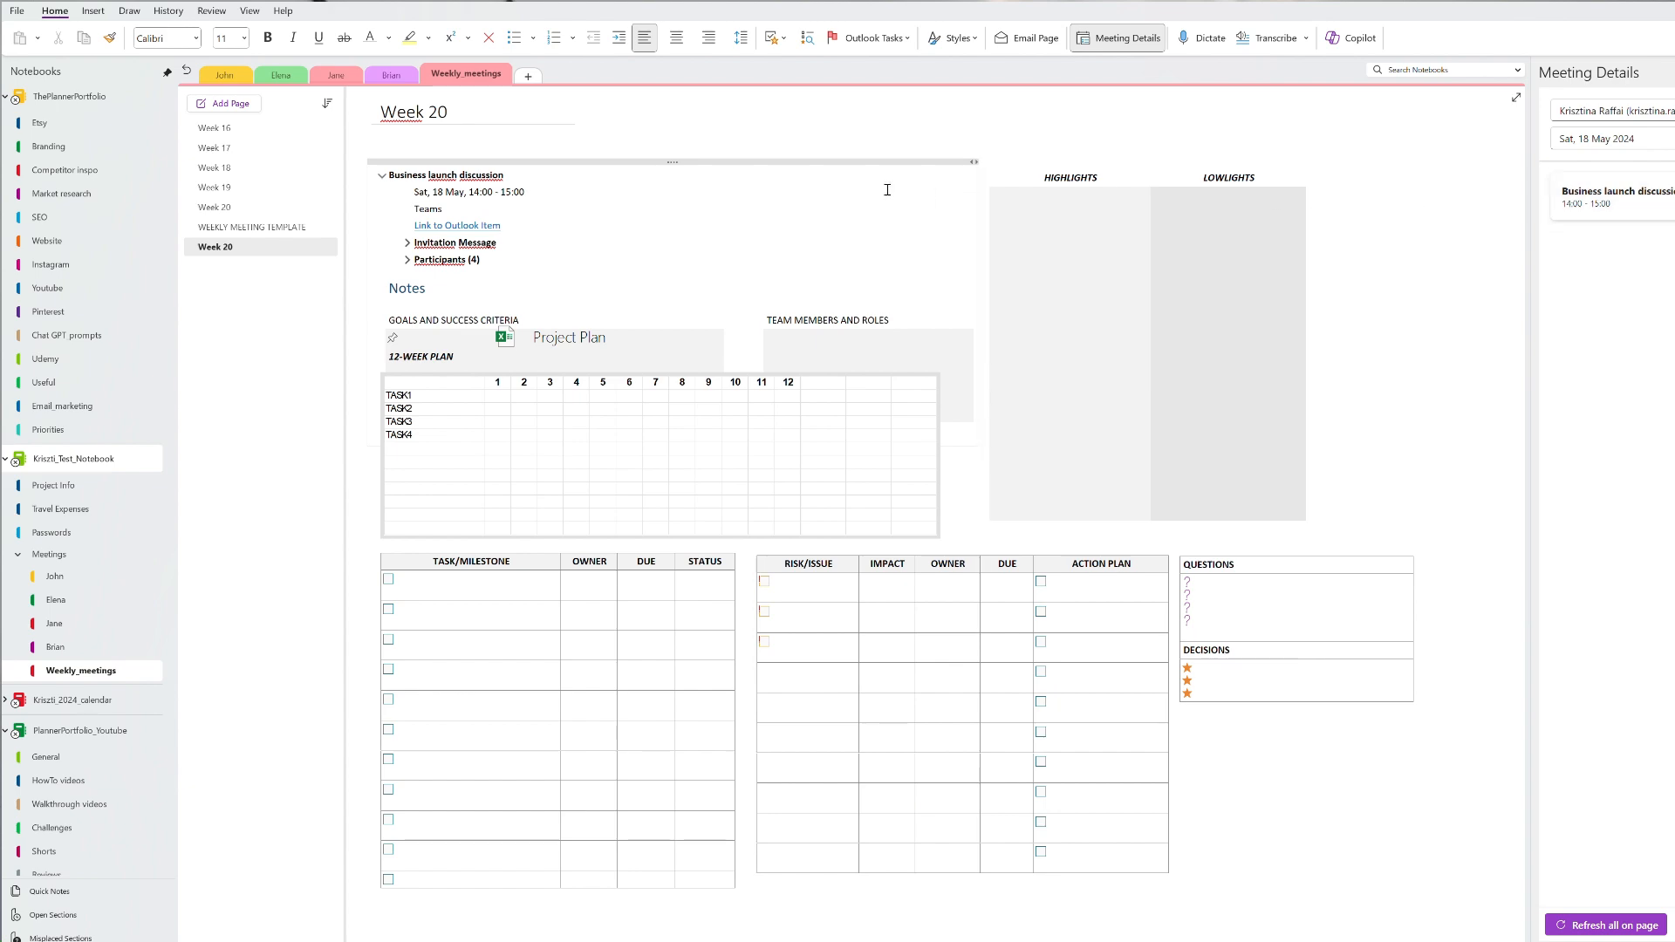
pyautogui.moveTo(419, 207)
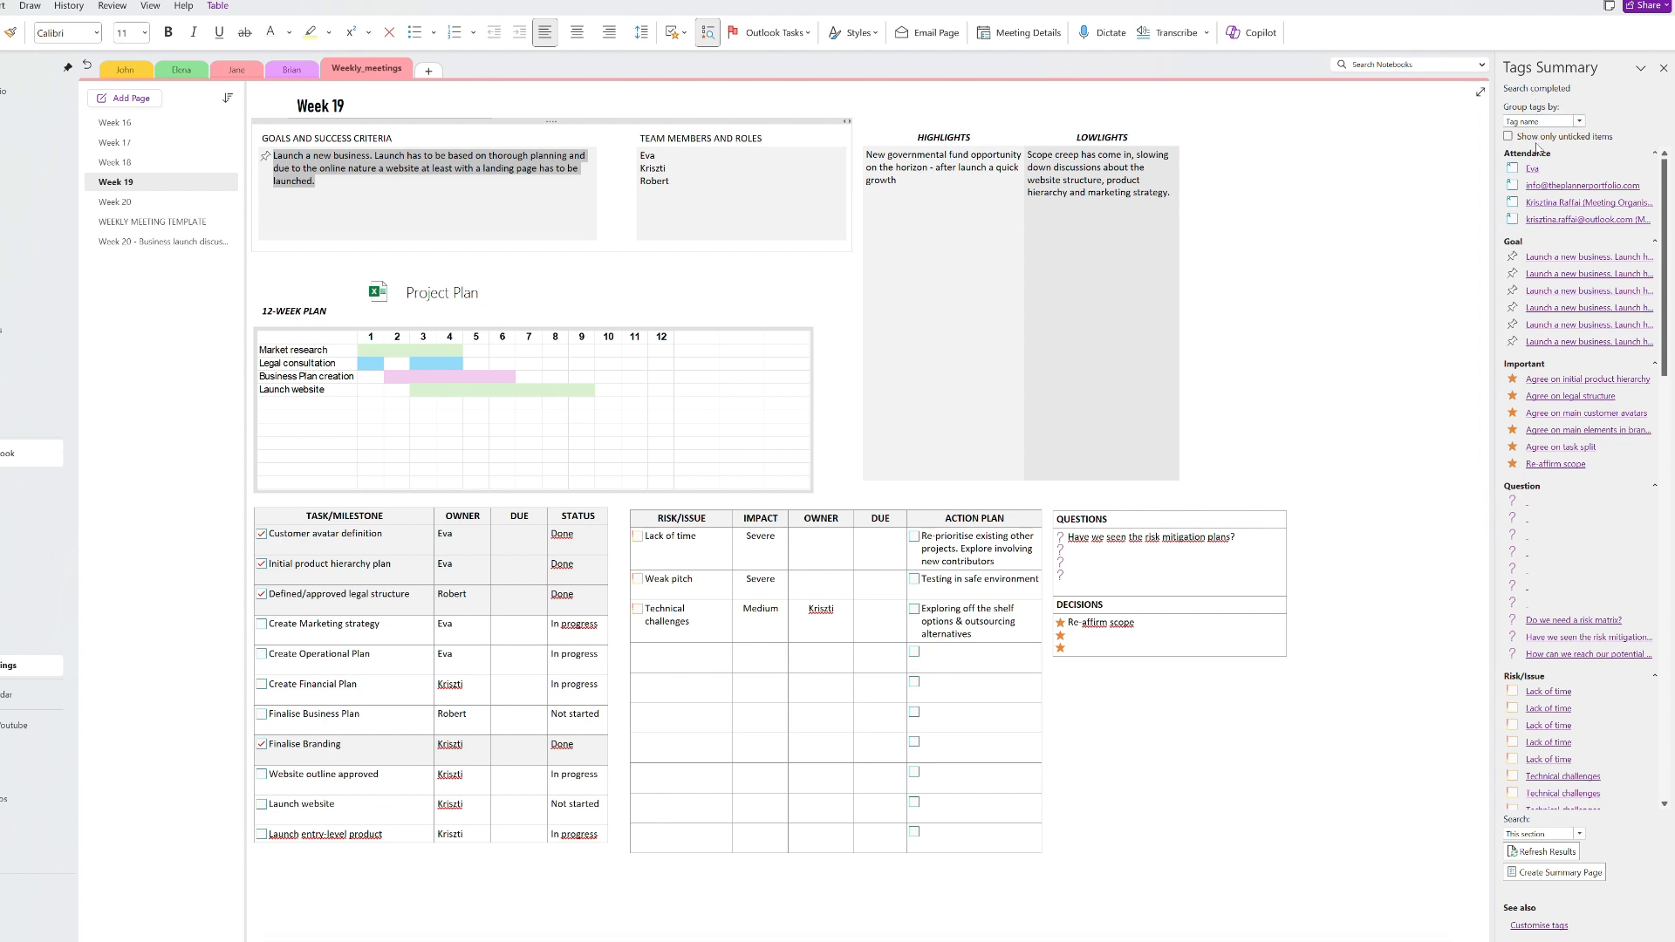
pyautogui.moveTo(1538, 756)
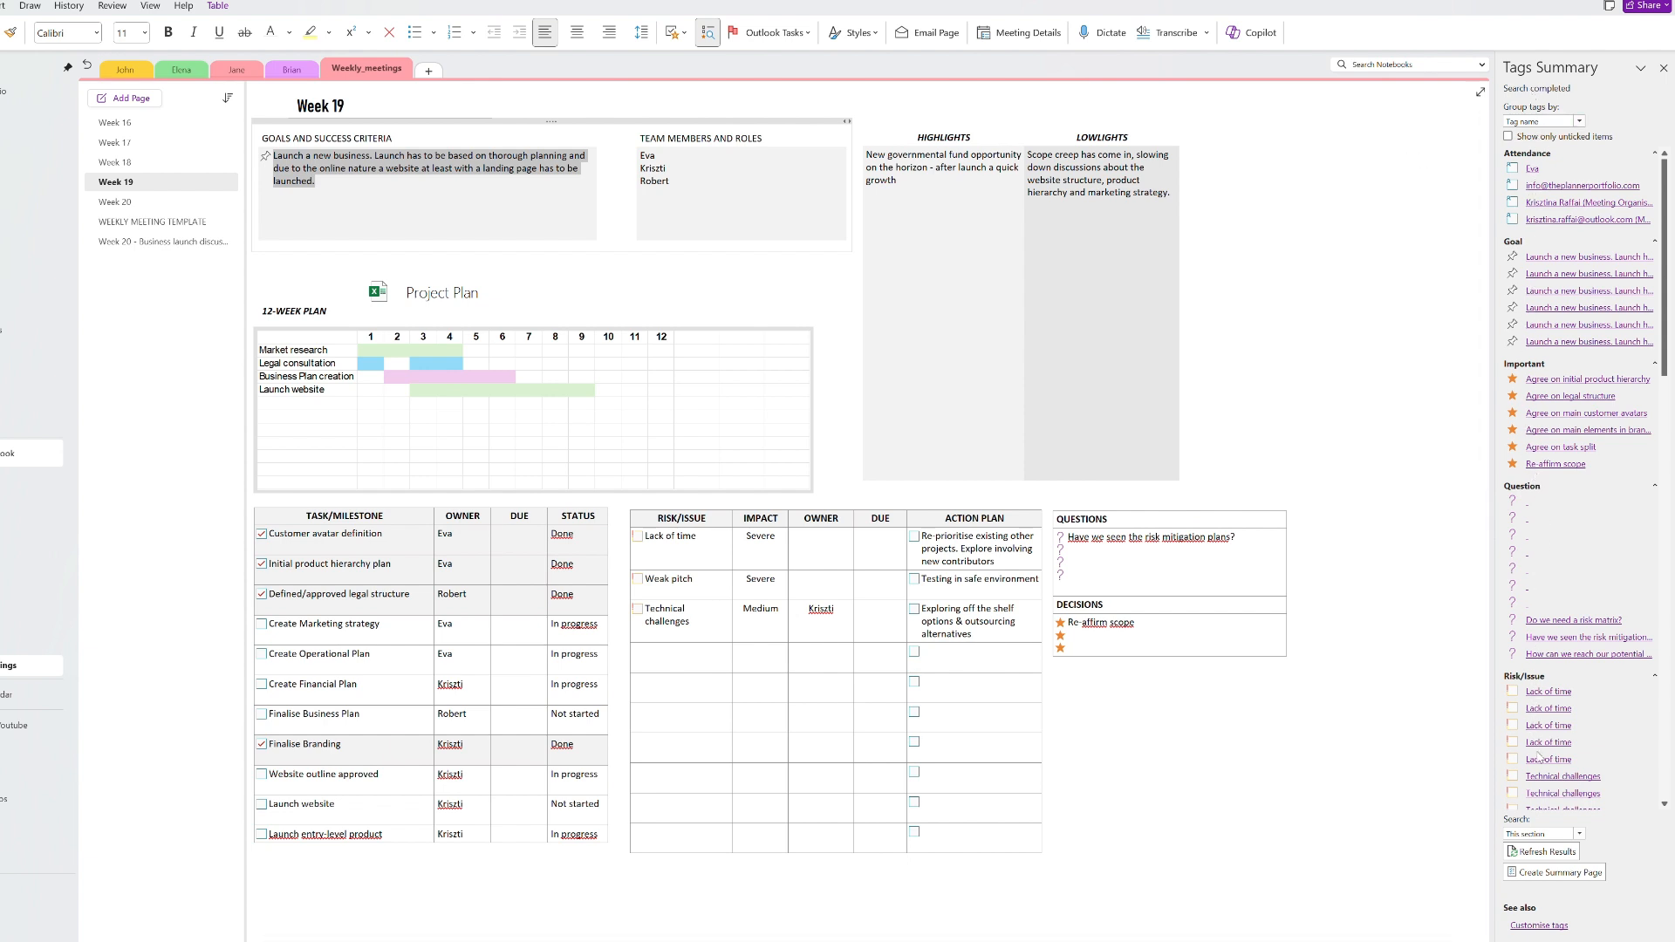
# Step: Limit the Tags Summary search to This section and review the refreshed tagged items
pyautogui.click(1581, 834)
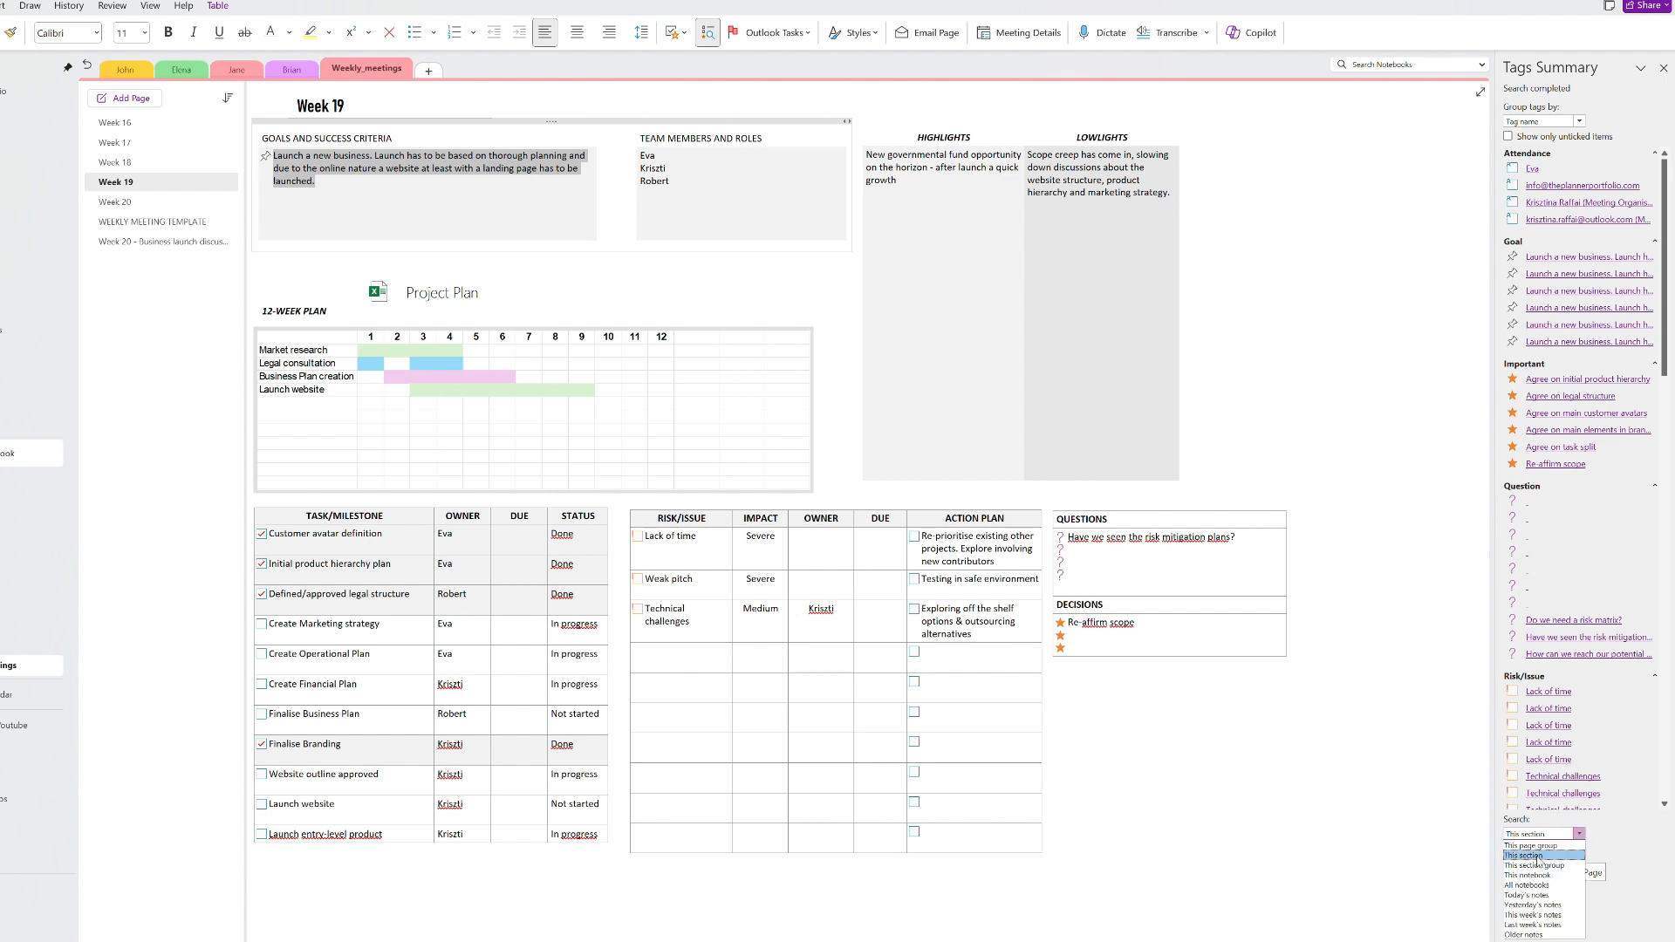
pyautogui.click(1524, 854)
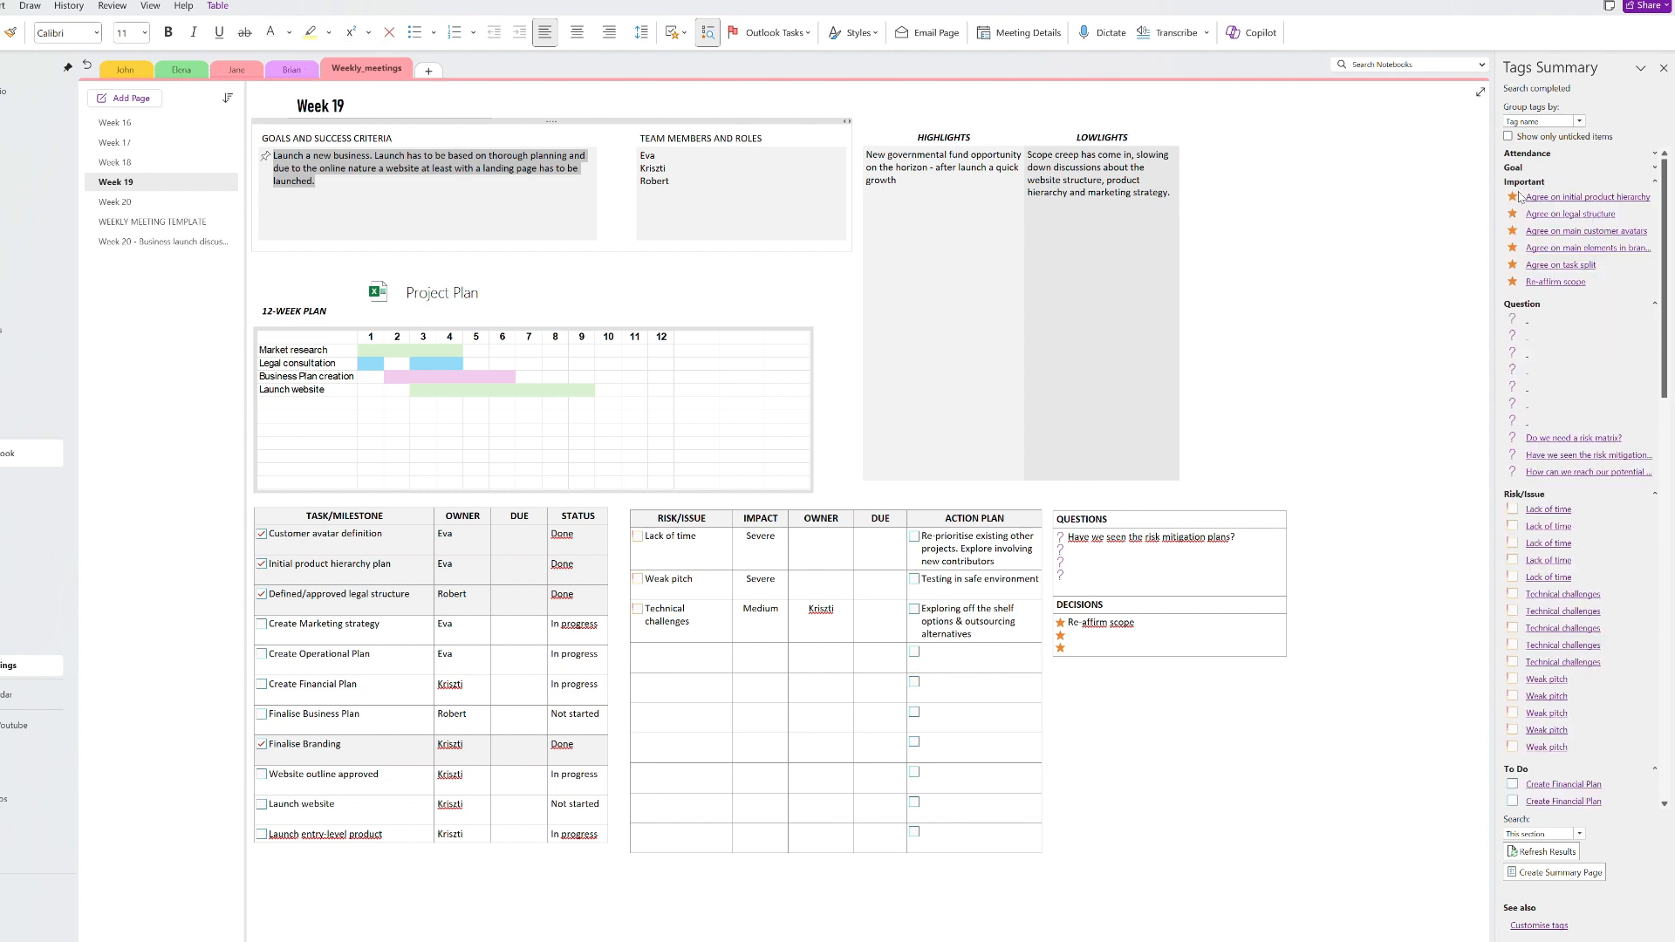
pyautogui.moveTo(1535, 427)
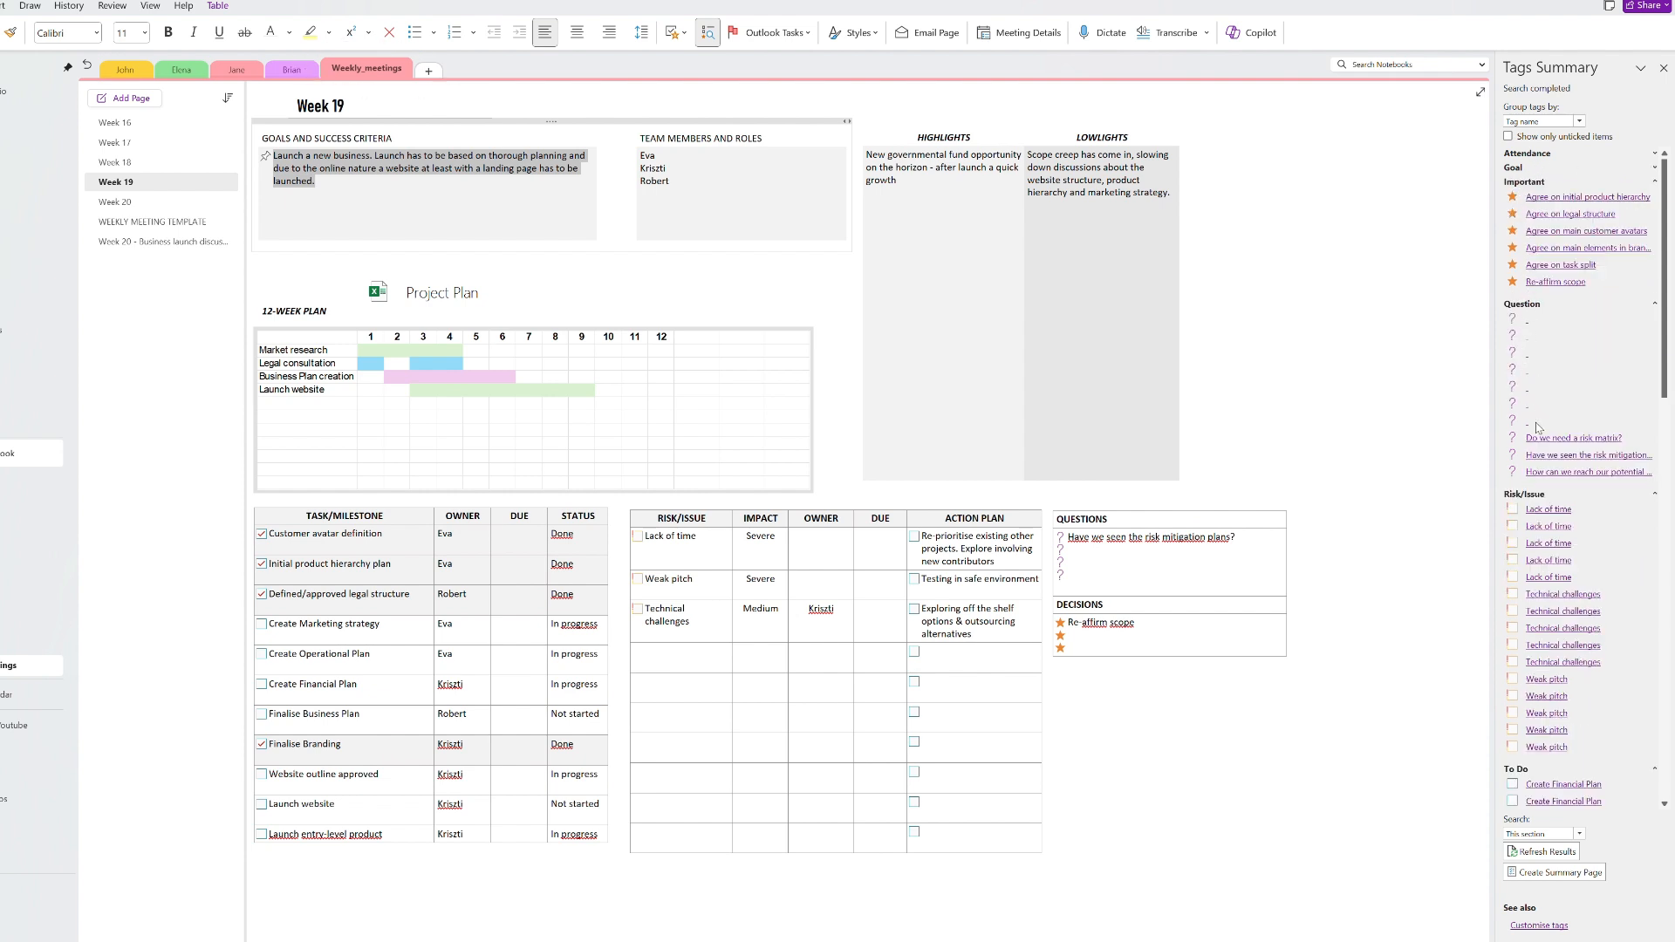
pyautogui.moveTo(1540, 499)
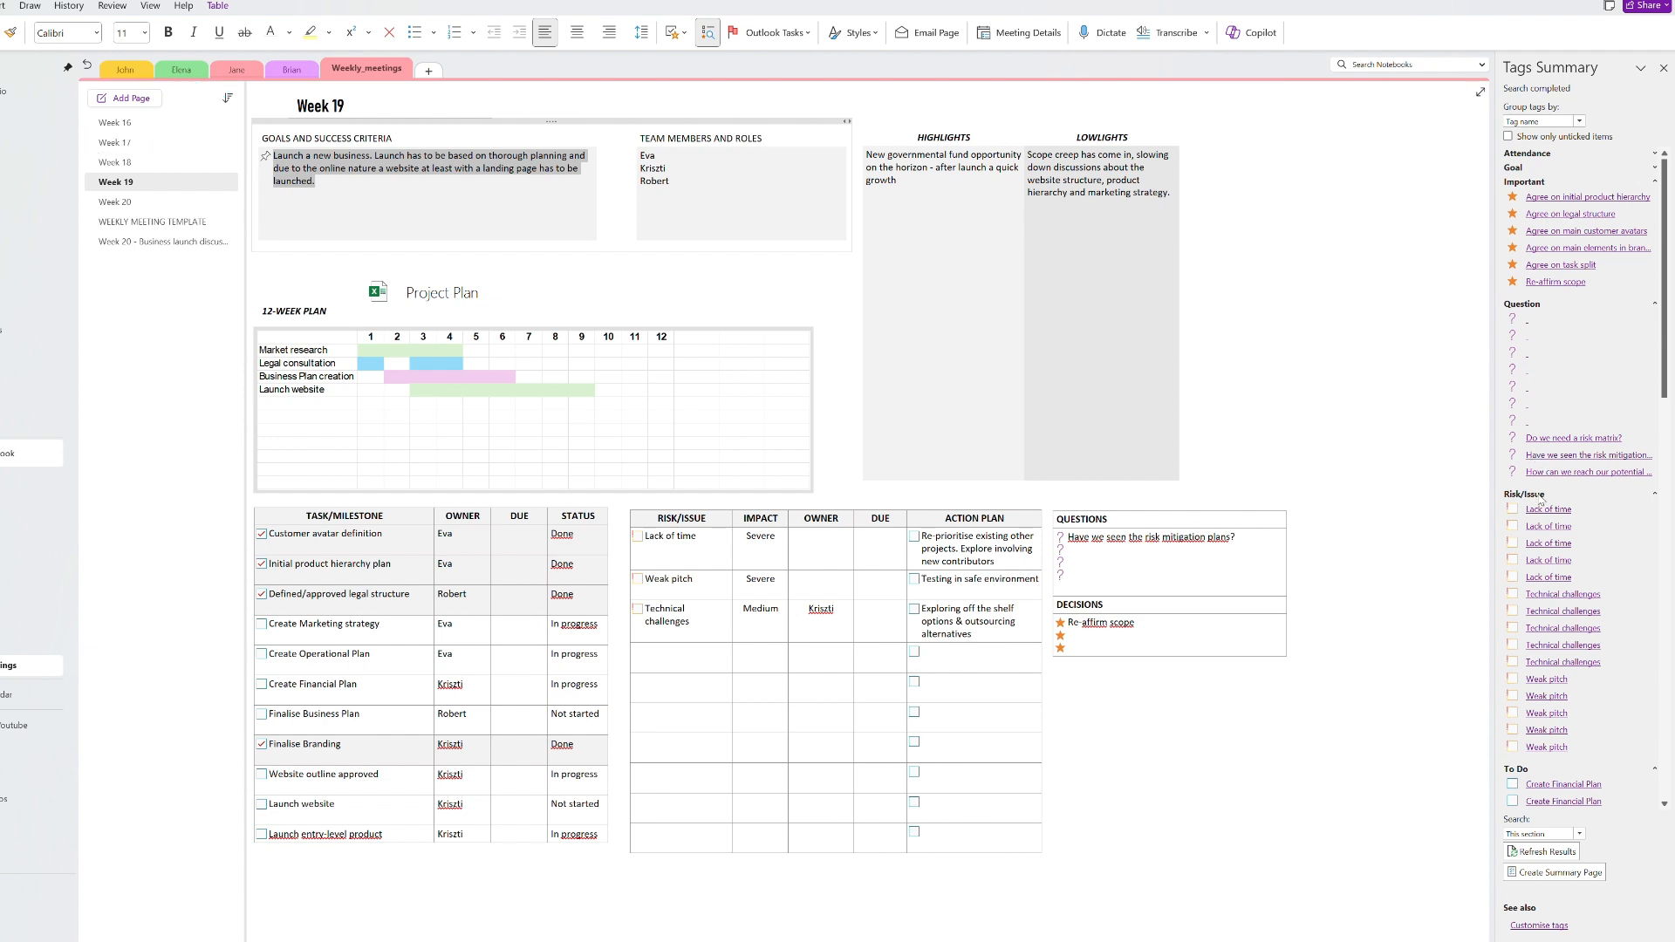
pyautogui.moveTo(1596, 762)
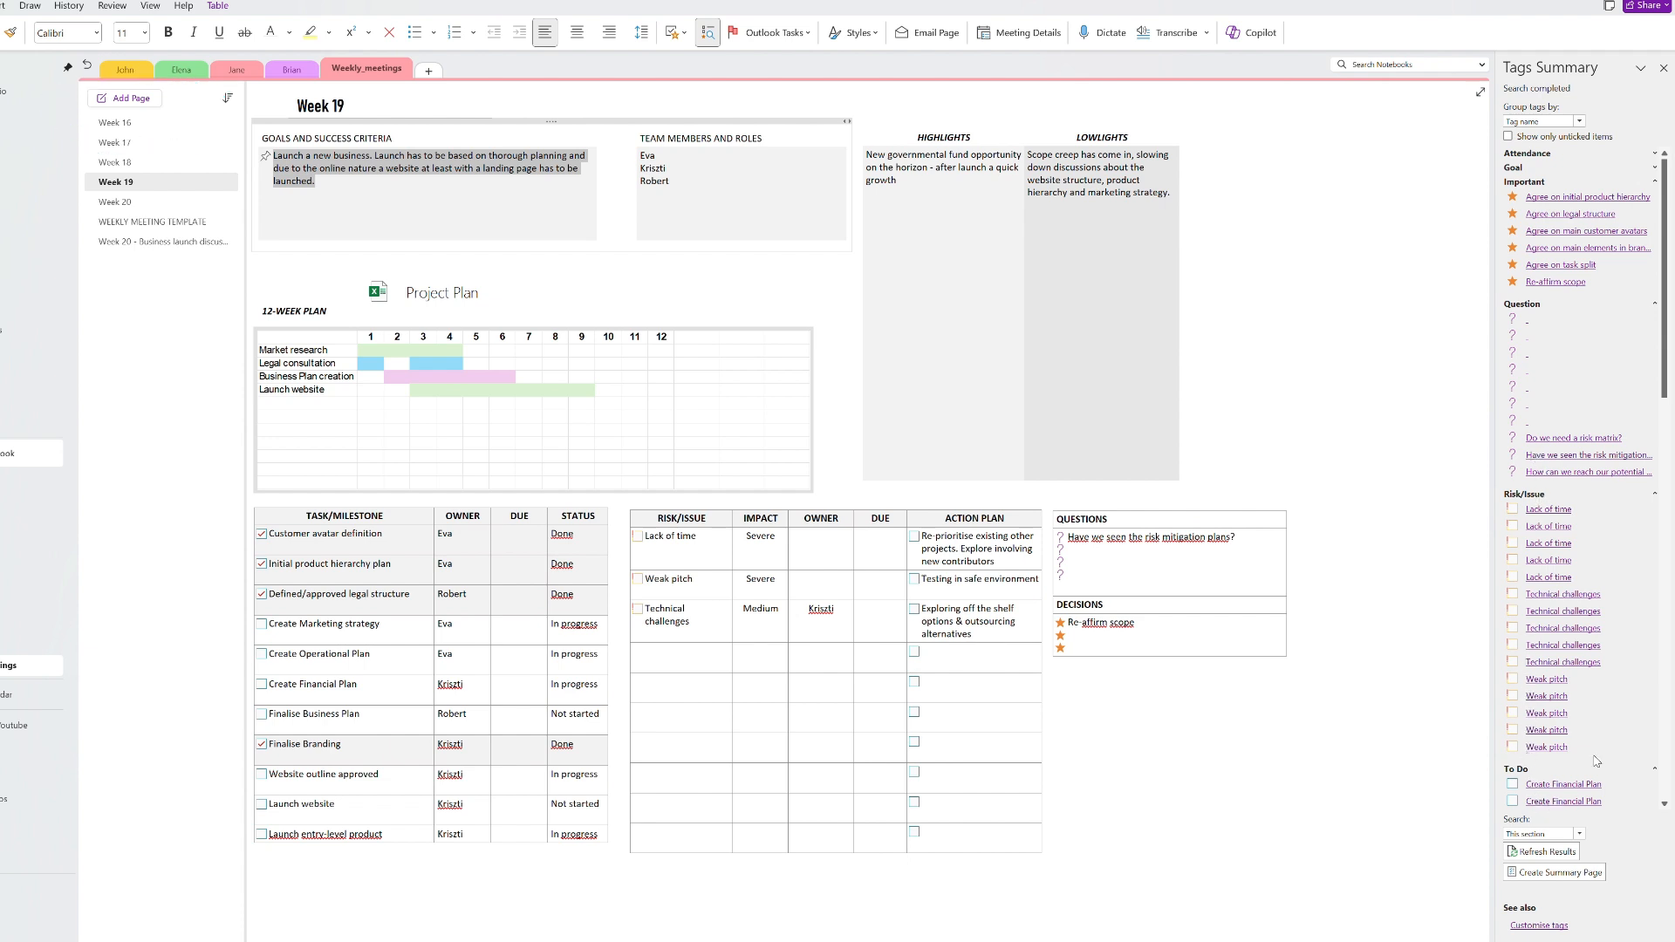
pyautogui.scroll(-3)
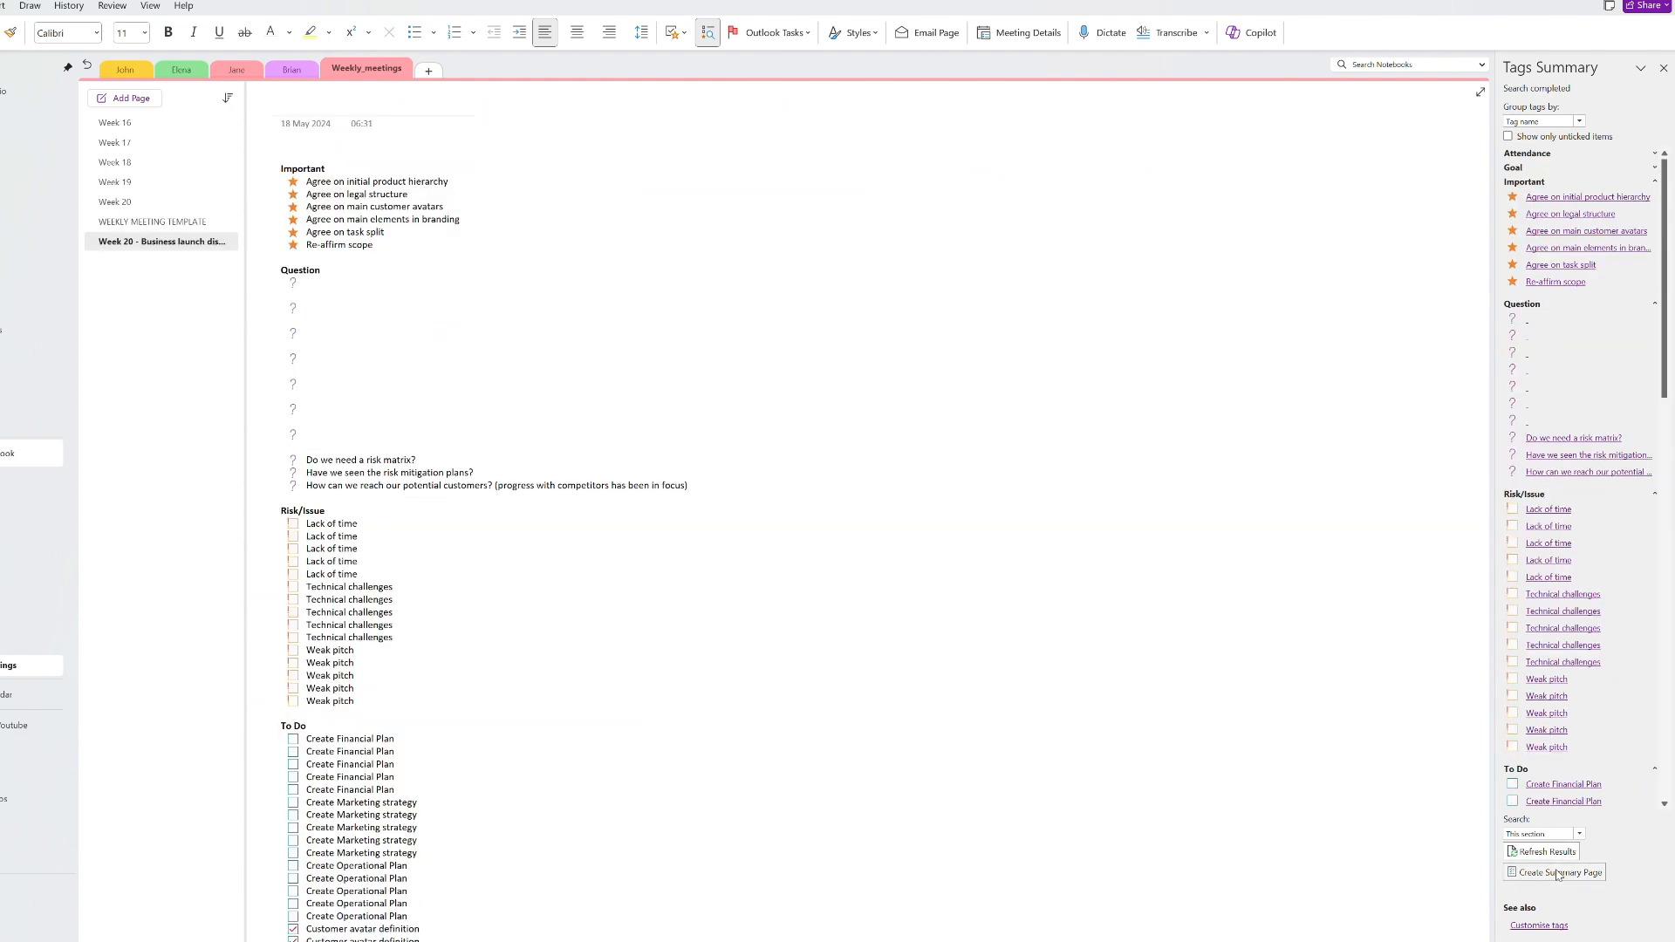
# Step: Title the summary page 'Quarterly summary', try Copilot, then bring up the File notebook information screen
pyautogui.click(1560, 872)
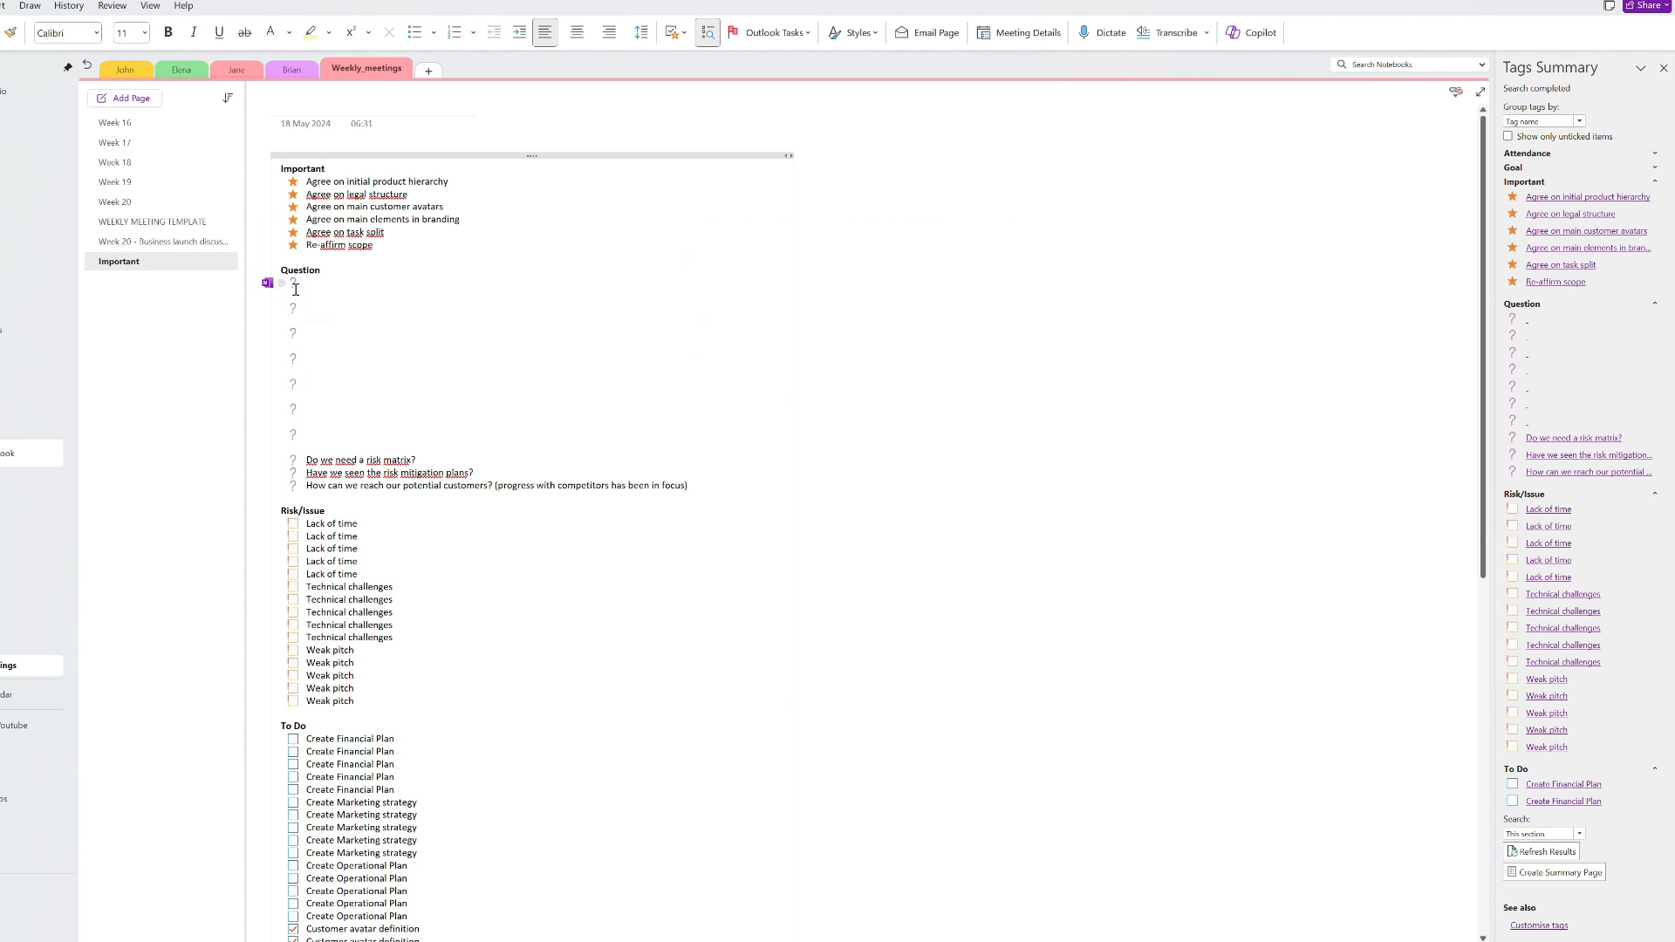
pyautogui.write('Quarterly summary')
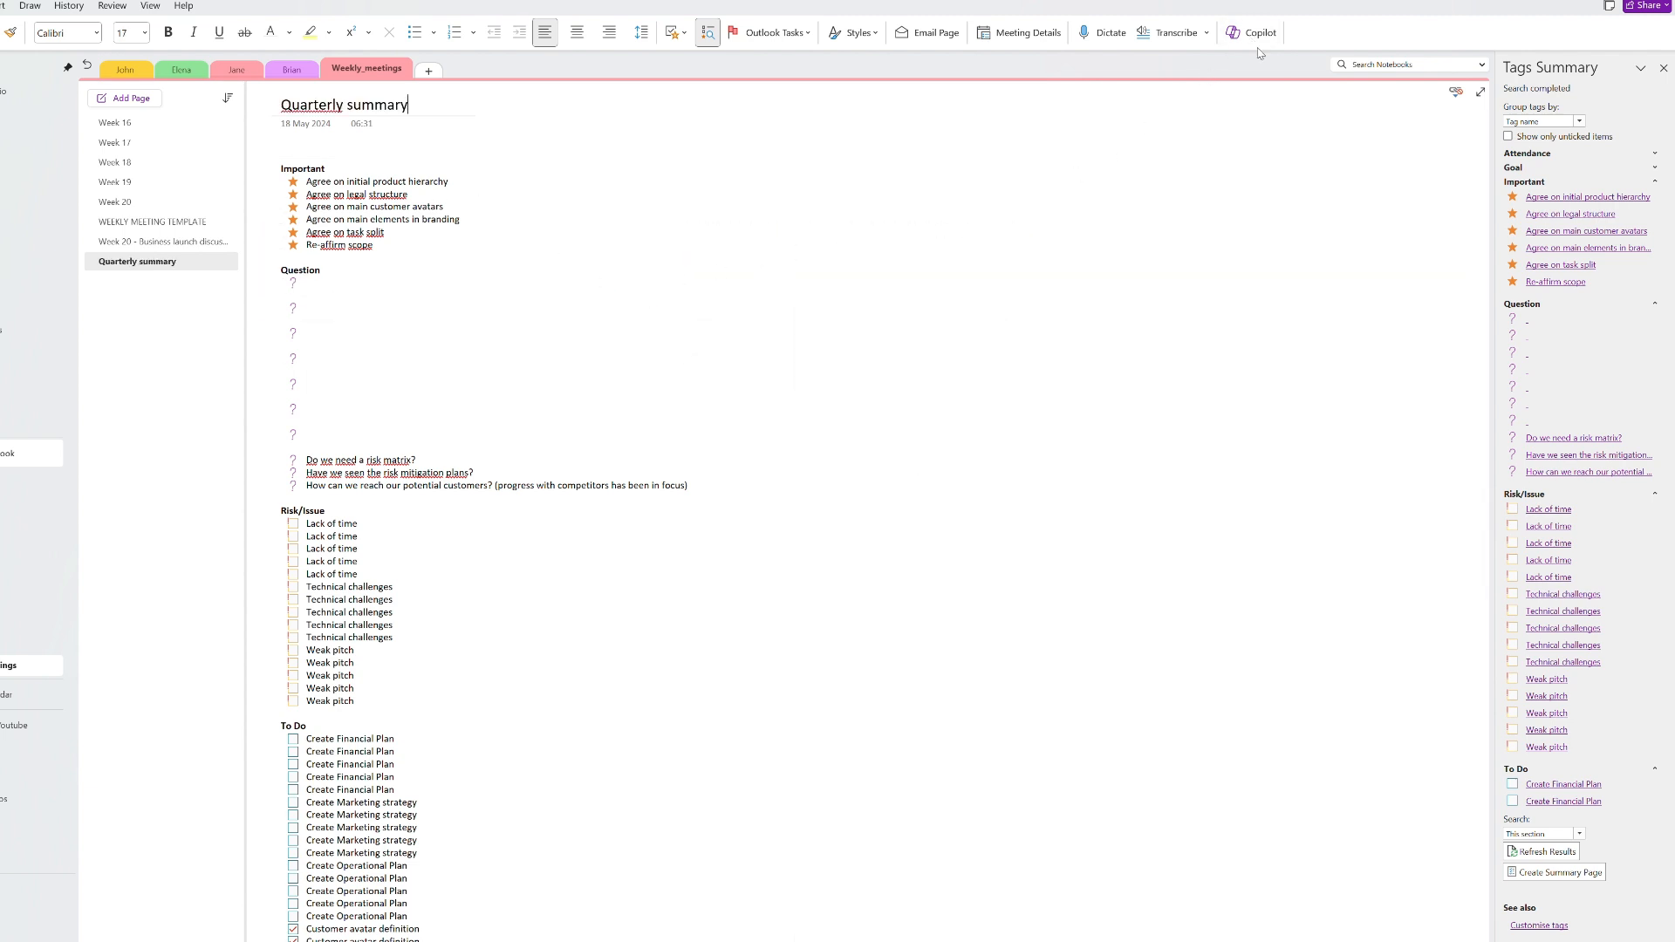
pyautogui.click(1251, 32)
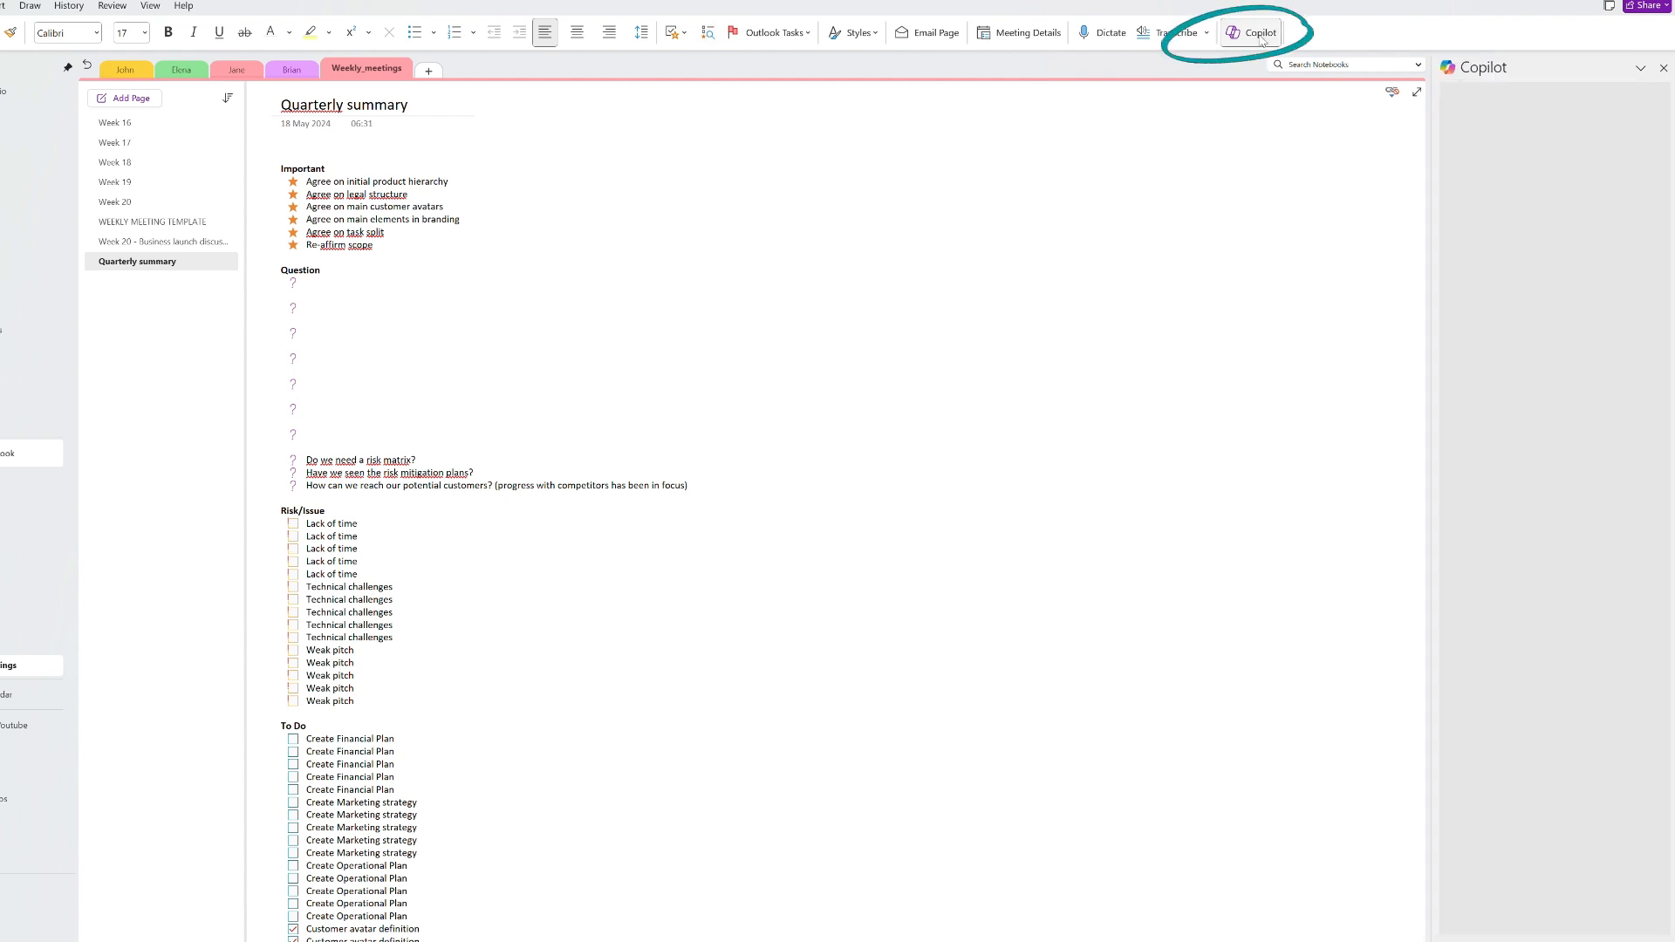
pyautogui.click(1248, 32)
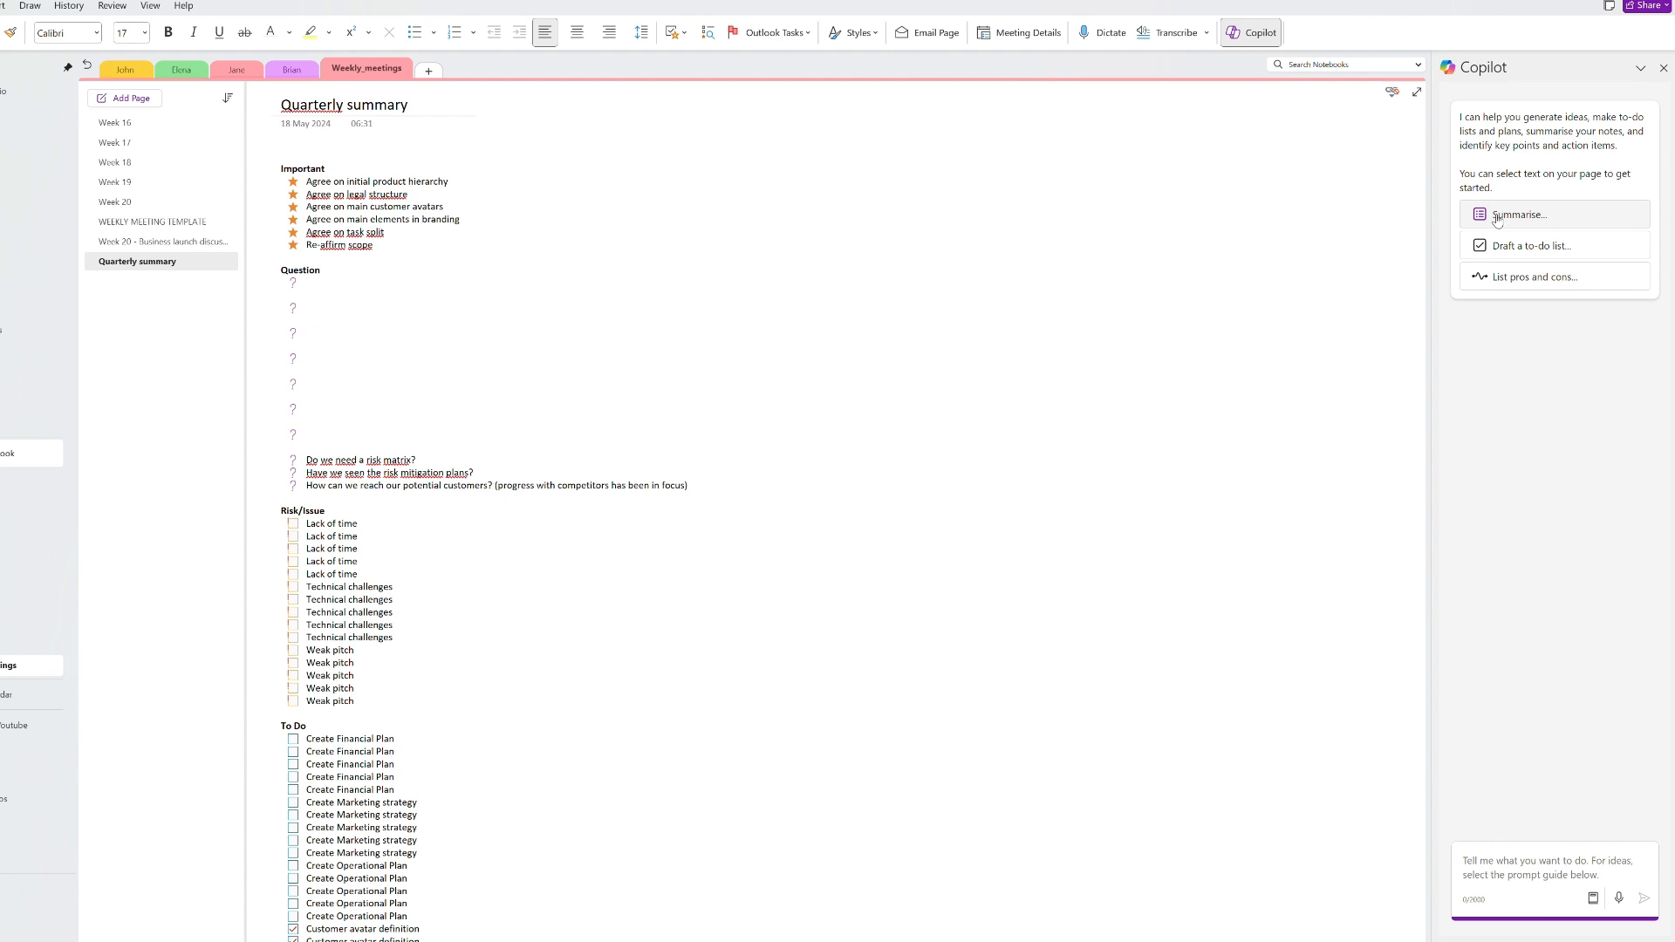
pyautogui.moveTo(1504, 278)
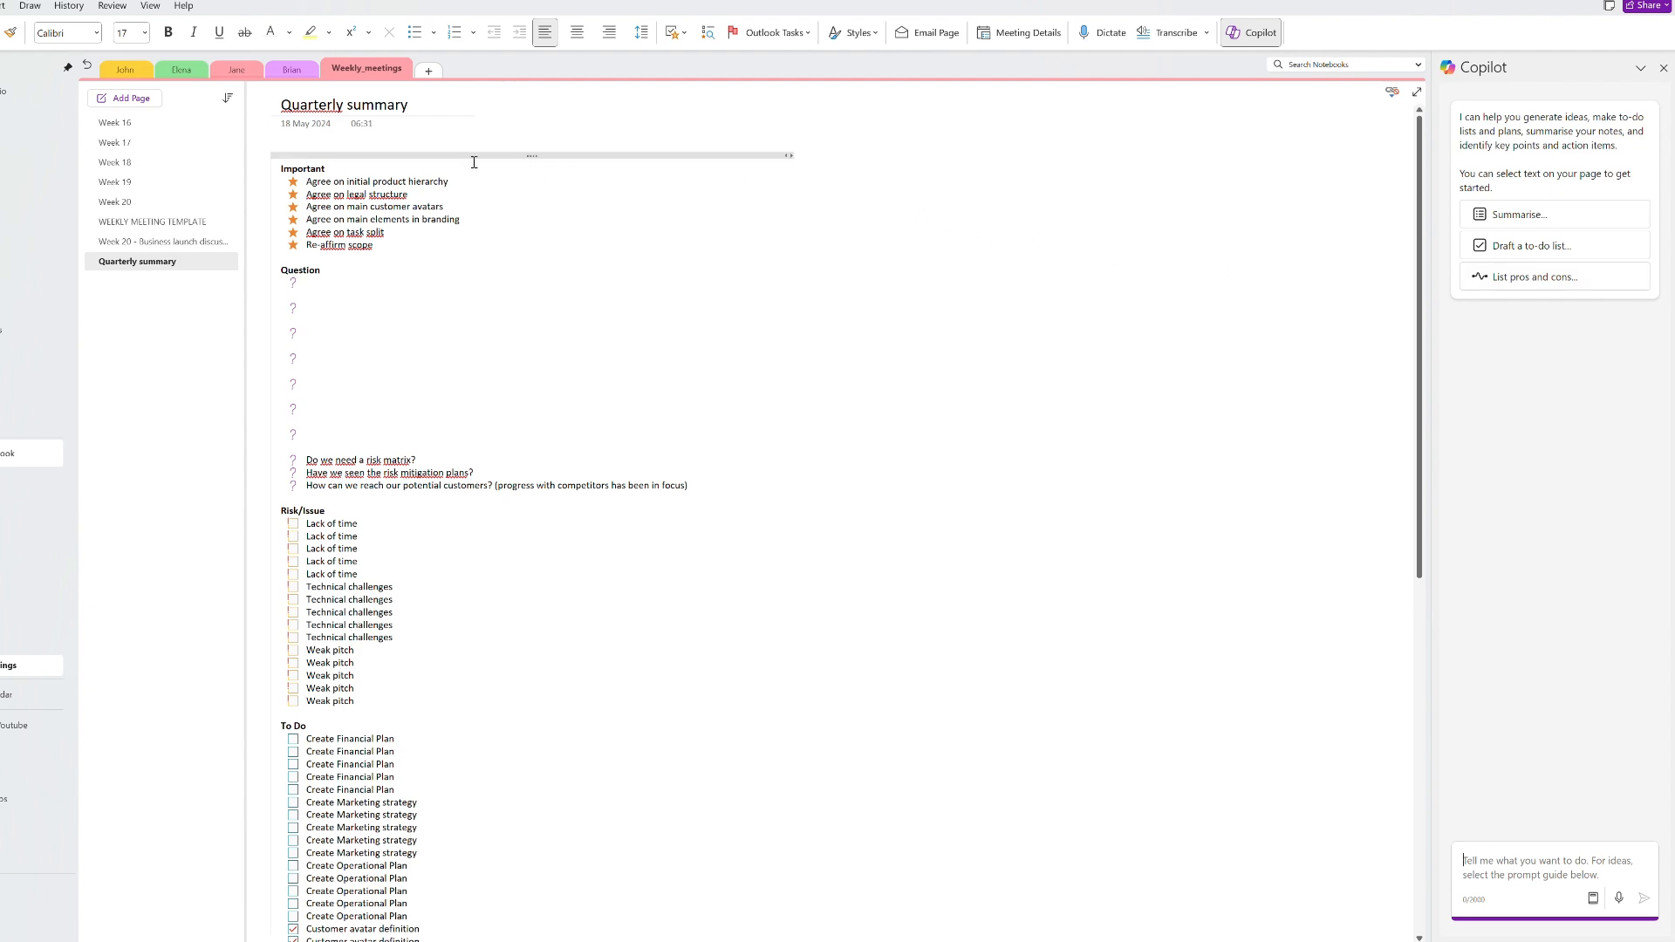
pyautogui.click(11, 5)
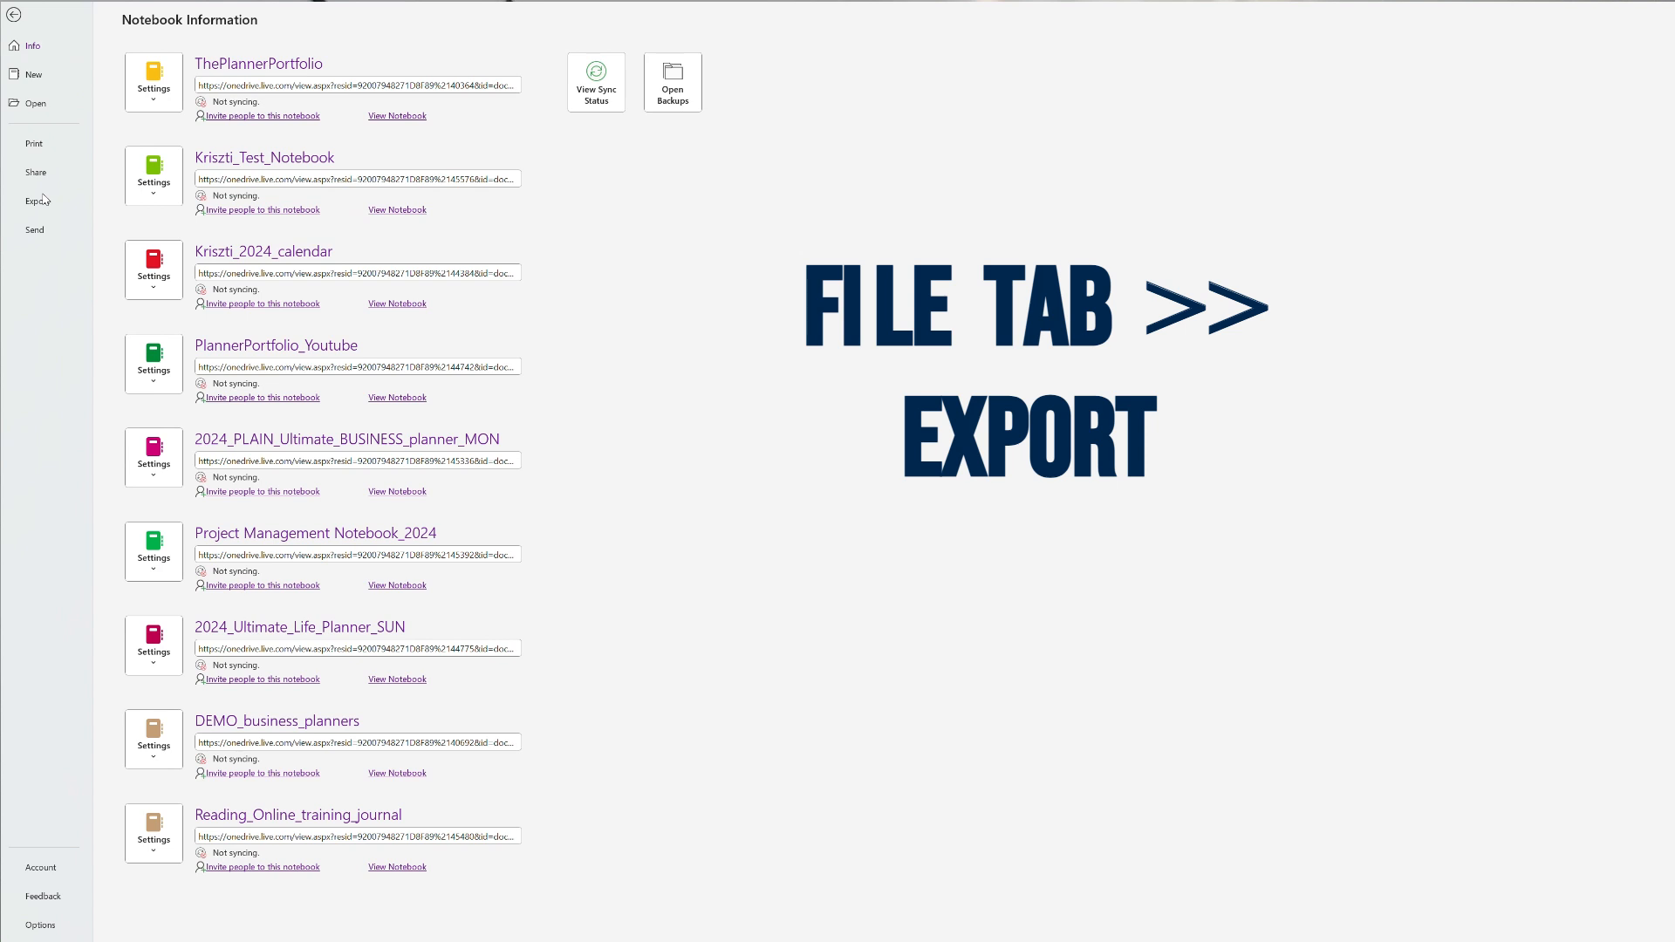
# Step: Export the Weekly_meetings section as a Word document saved as Weekly_meetings_export
pyautogui.click(35, 200)
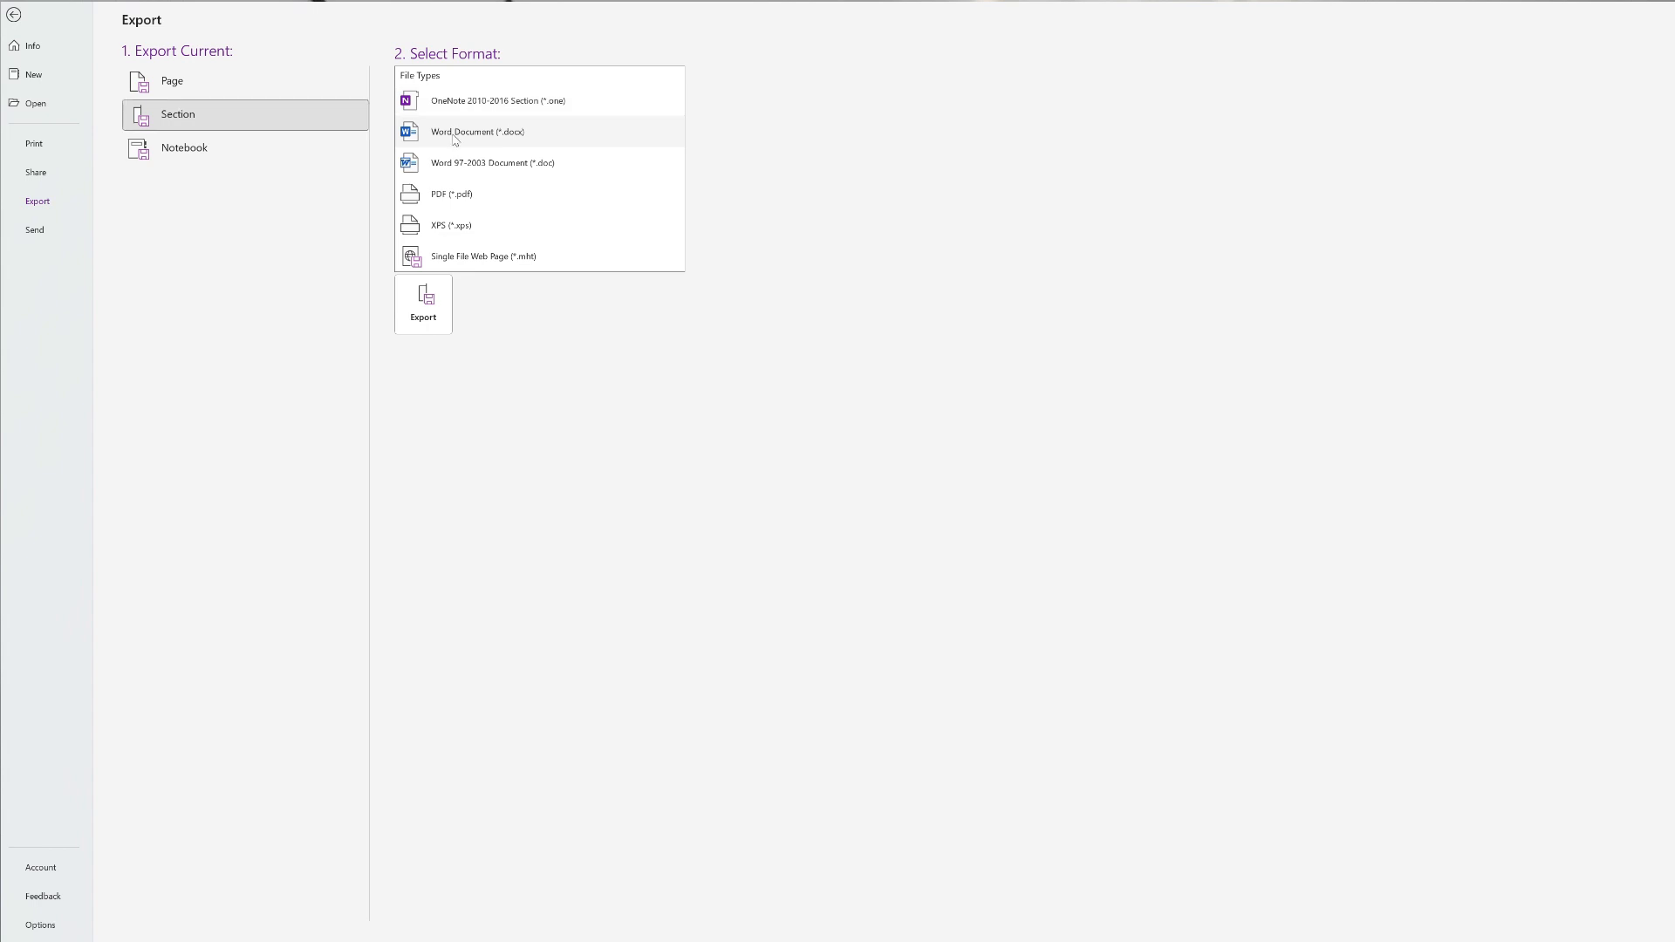
pyautogui.click(14, 14)
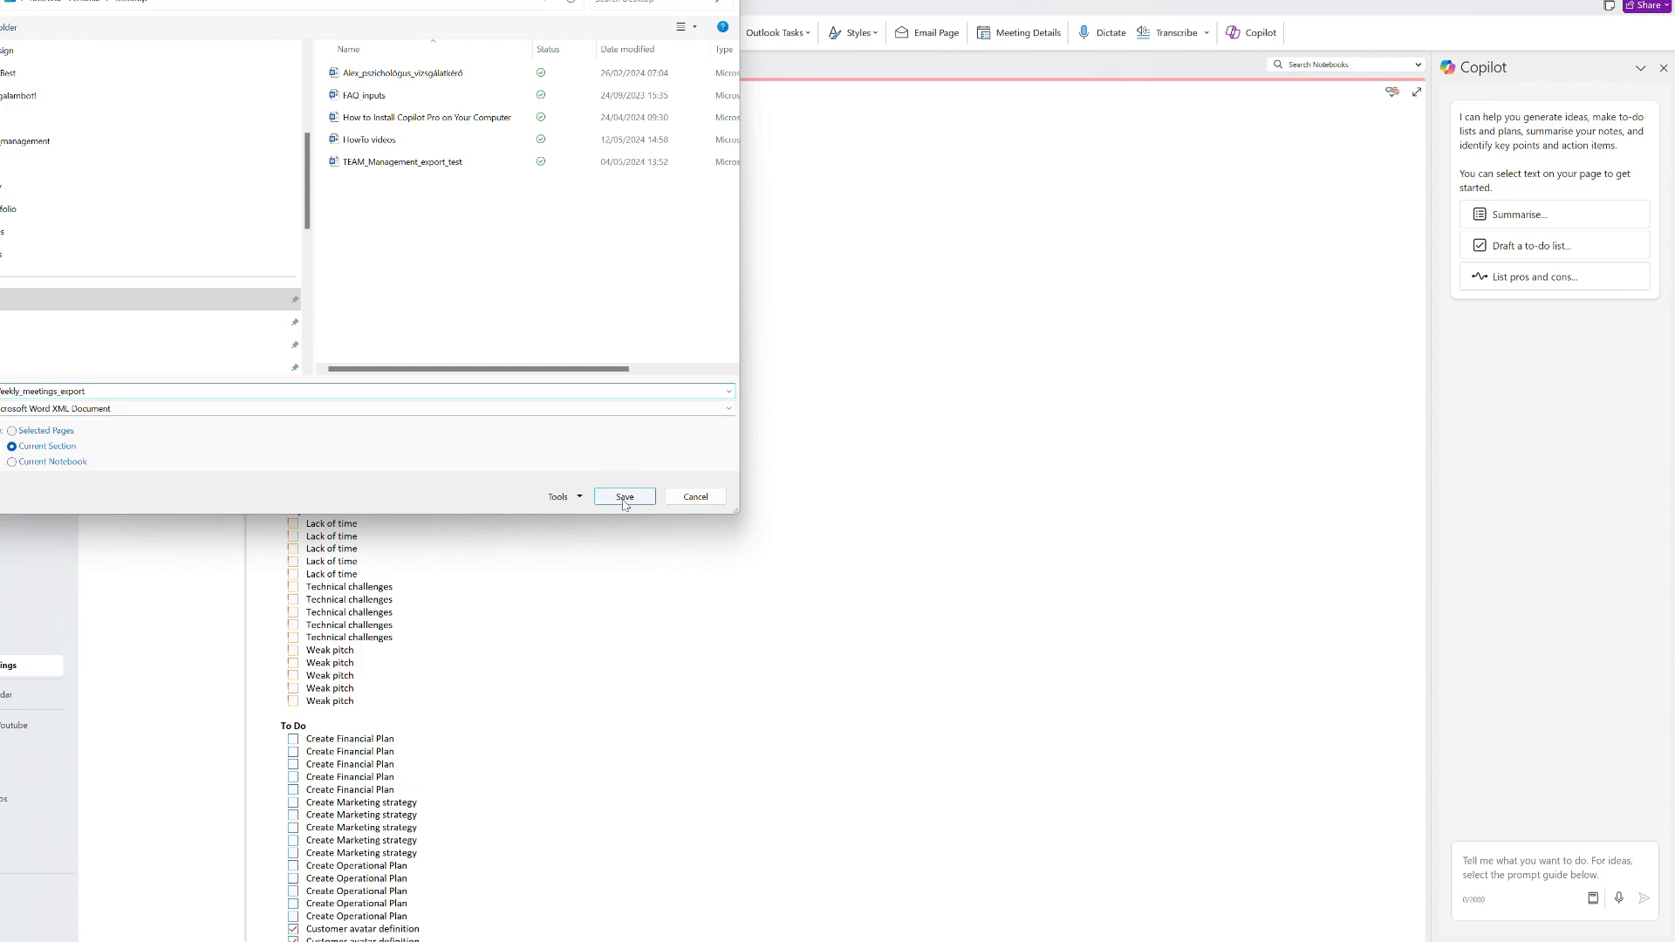
pyautogui.click(625, 495)
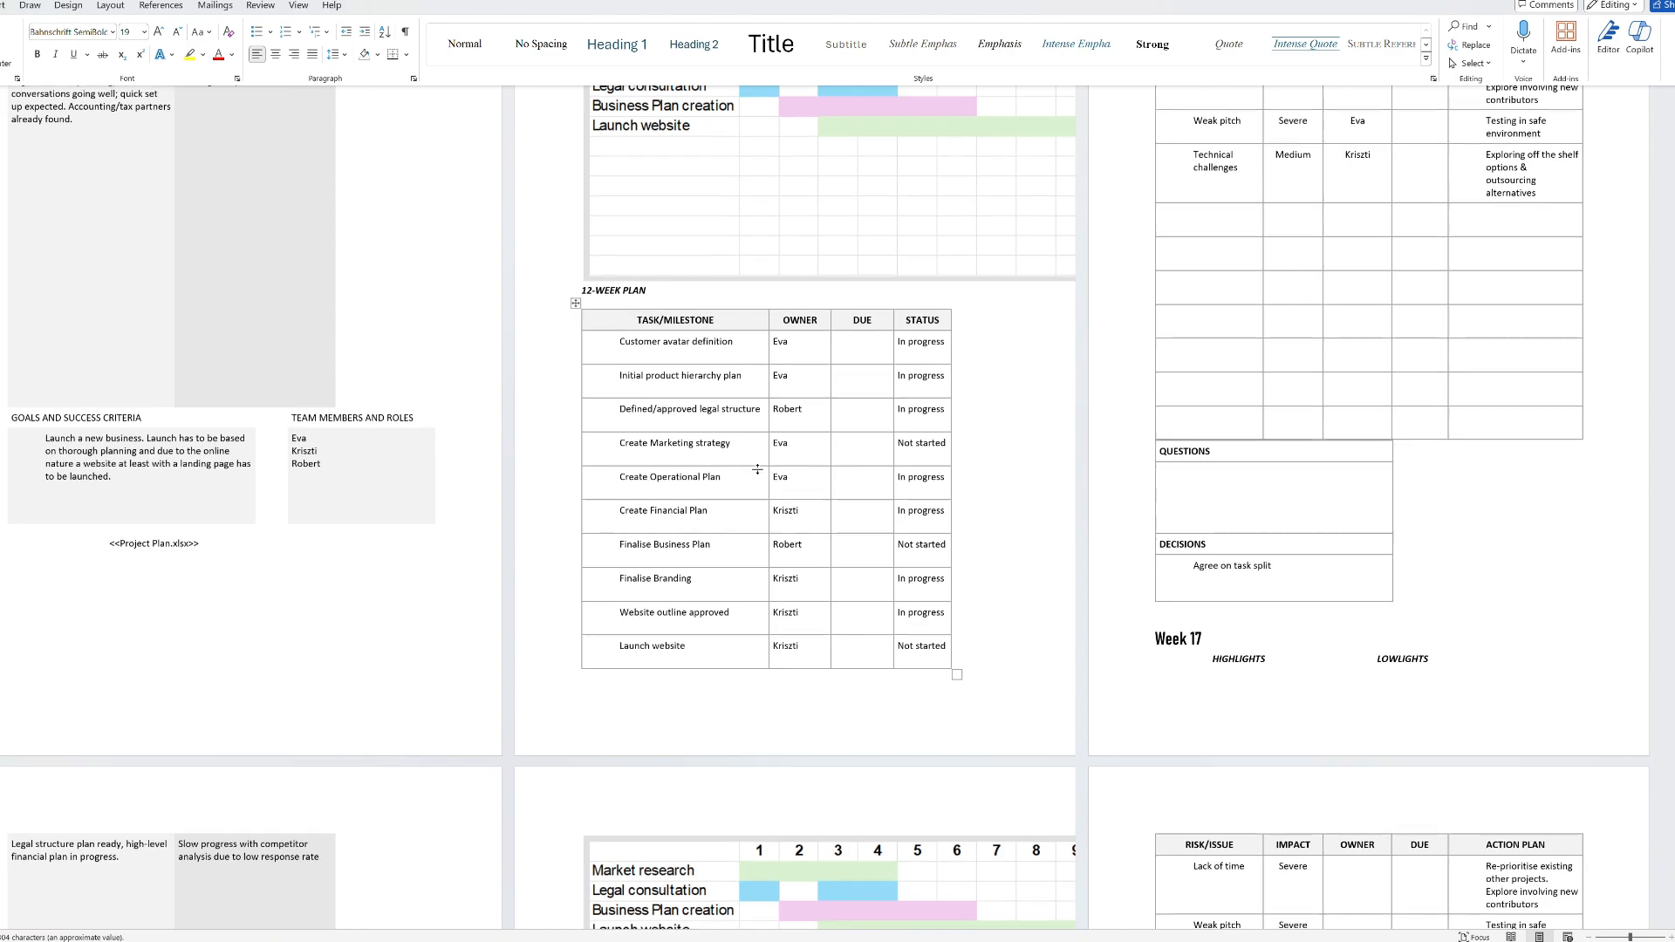
# Step: Scroll through the exported meeting tables in Word and bring up Copilot beside the document
pyautogui.scroll(-3)
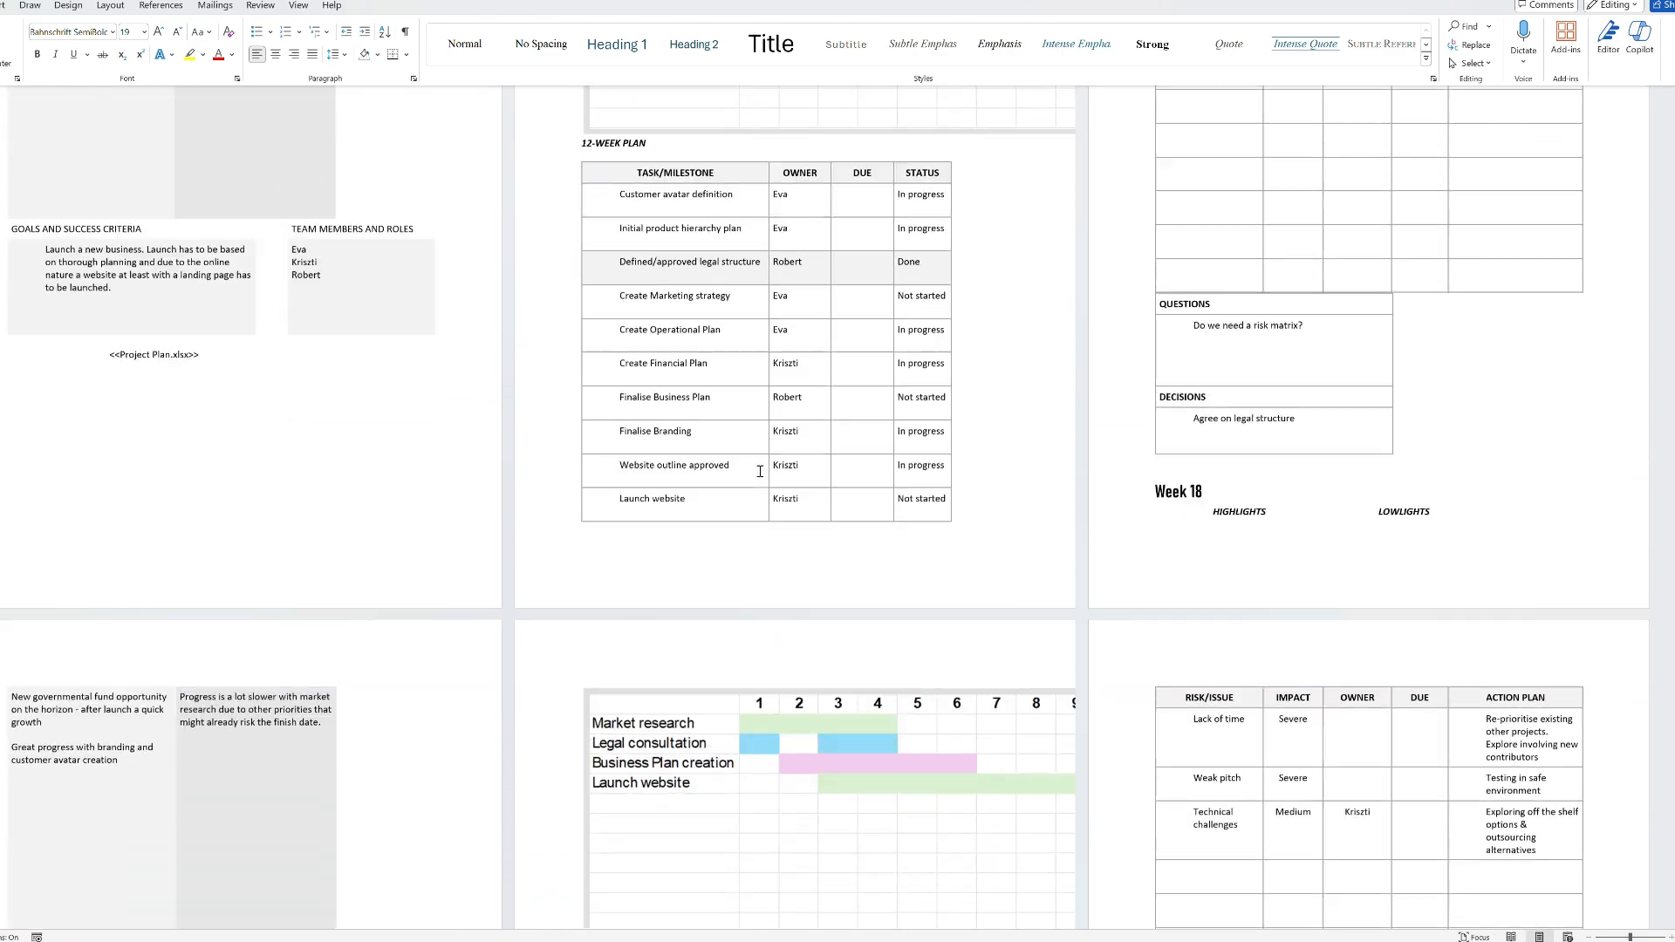
pyautogui.scroll(-3)
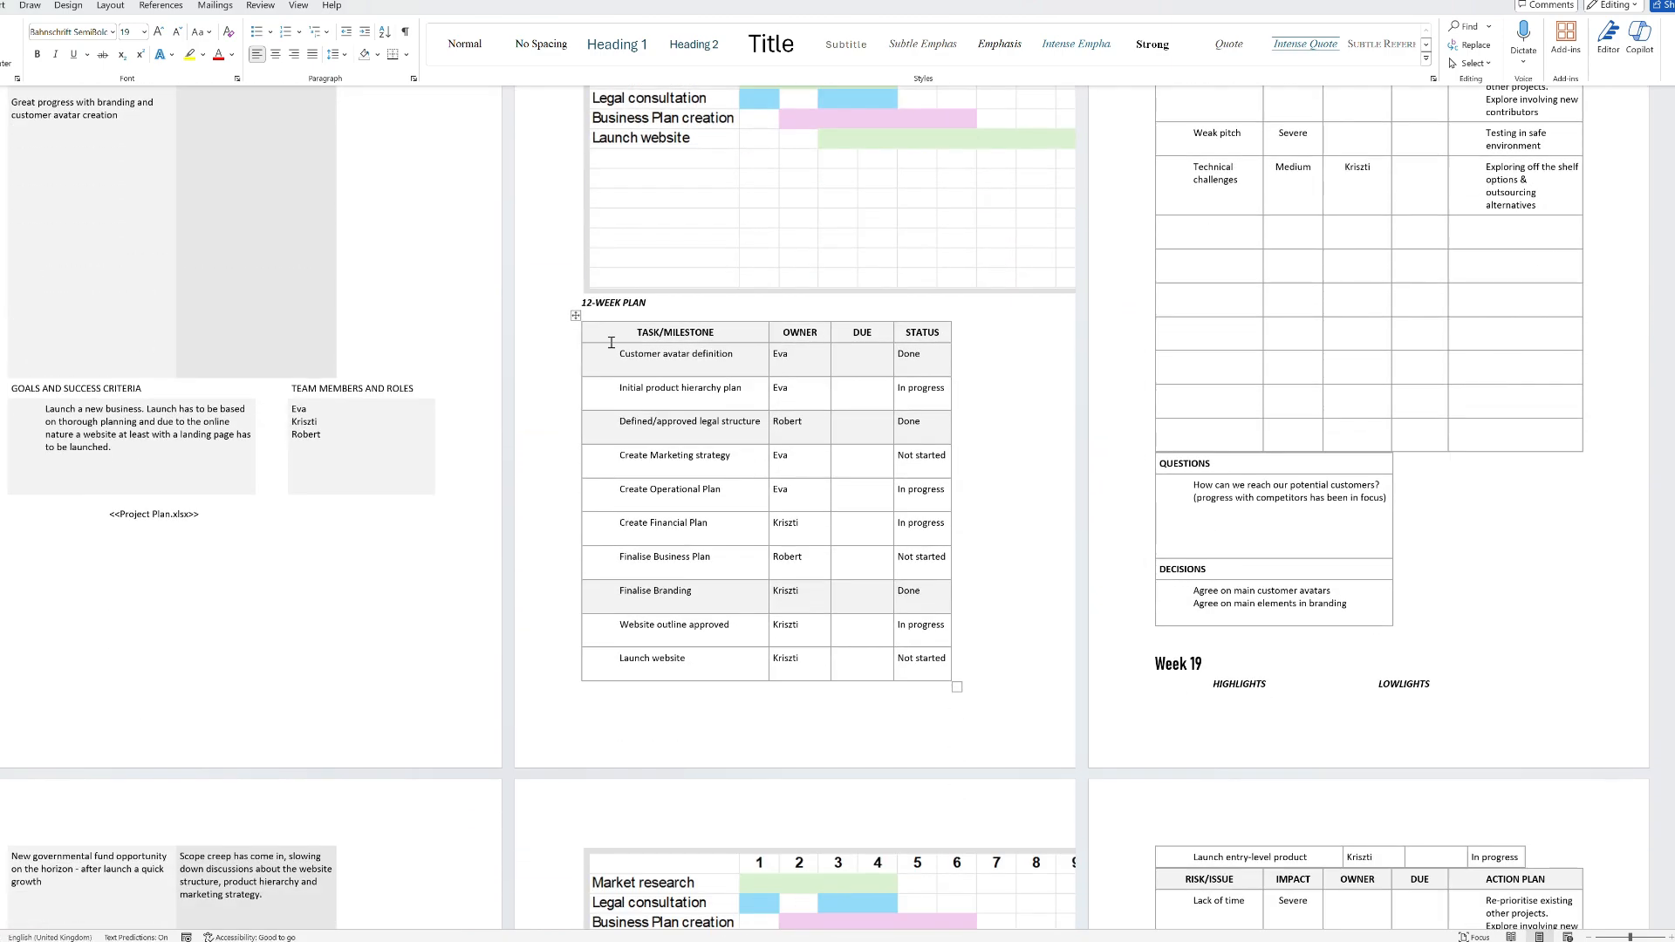
pyautogui.scroll(-3)
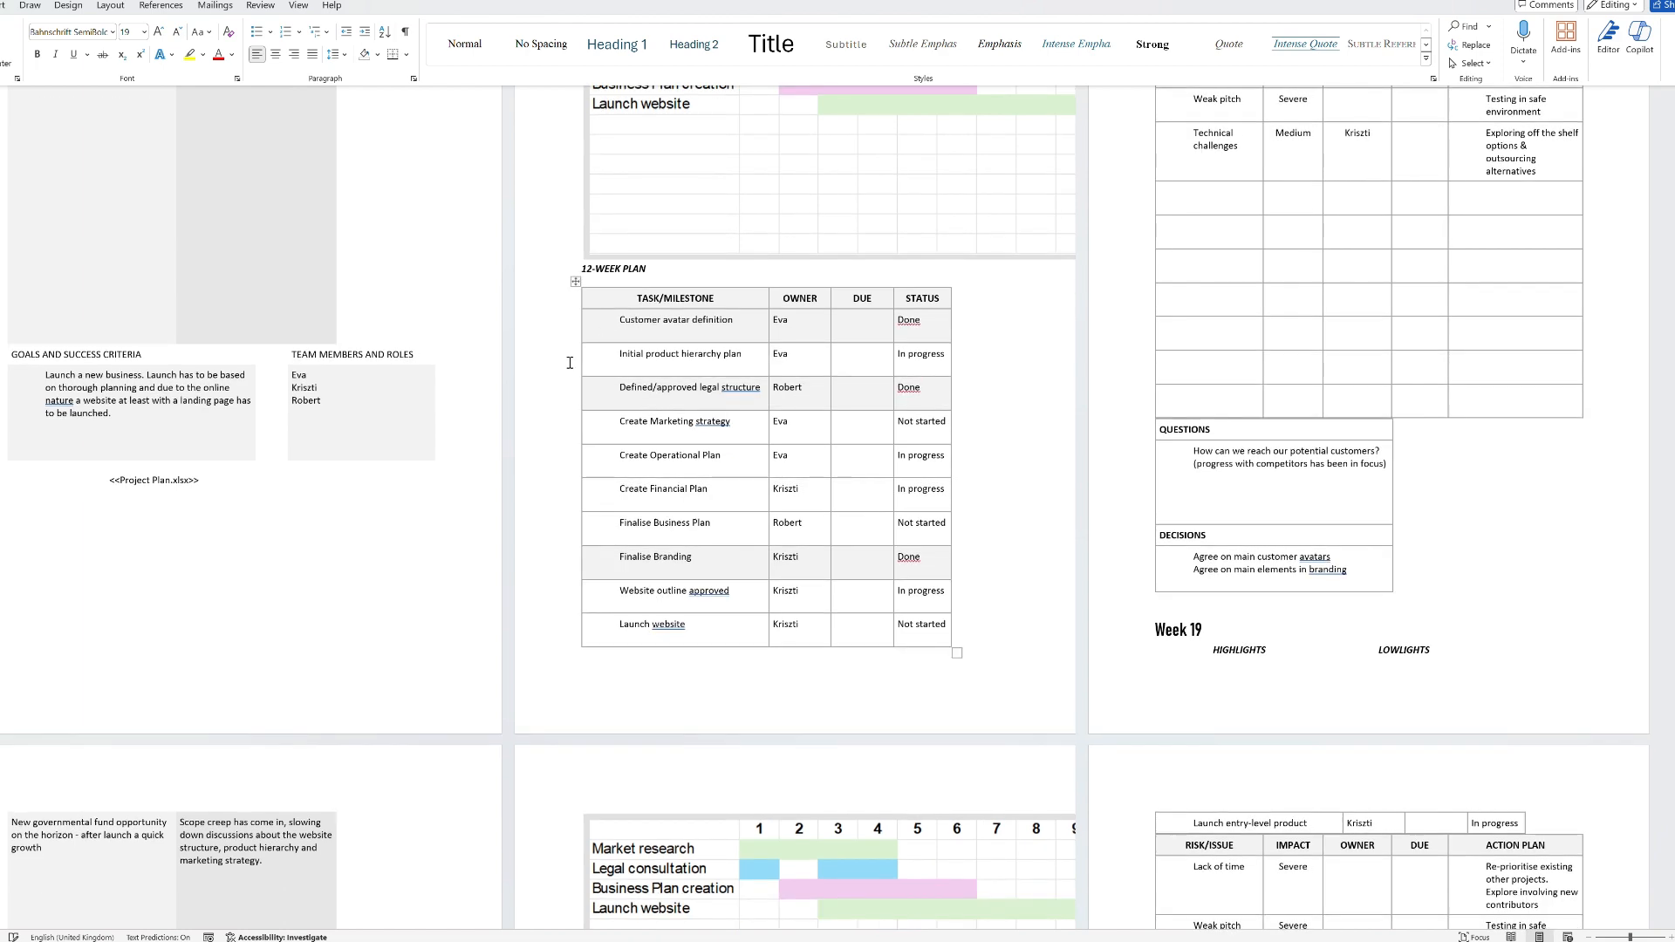
pyautogui.scroll(-3)
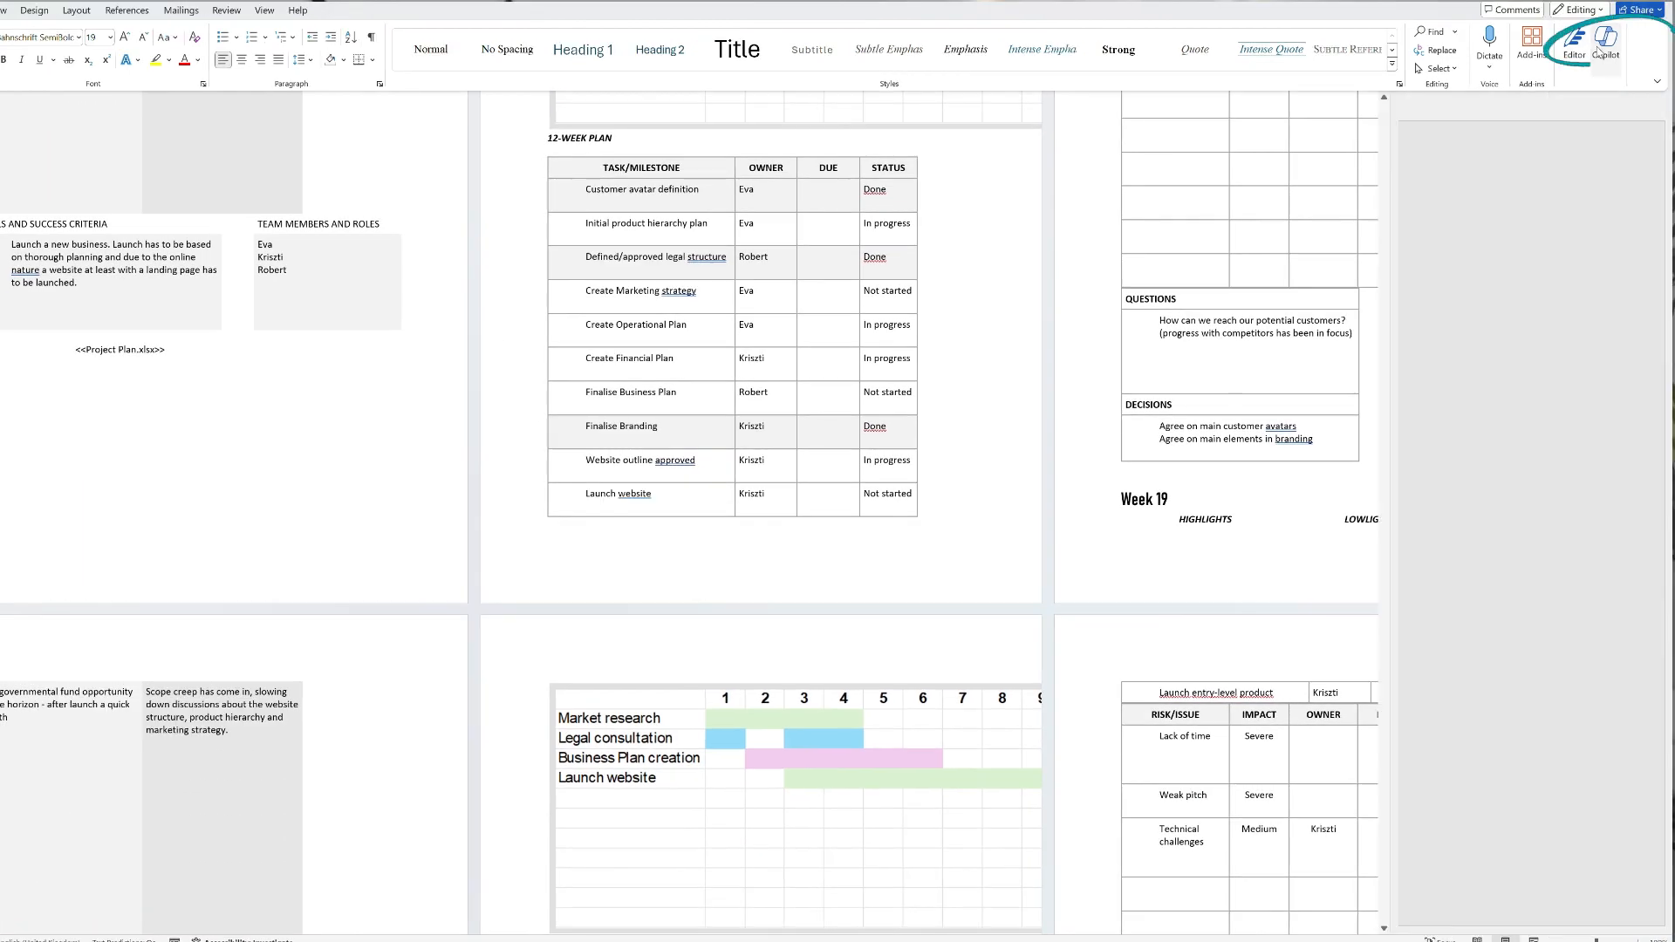
pyautogui.click(1604, 49)
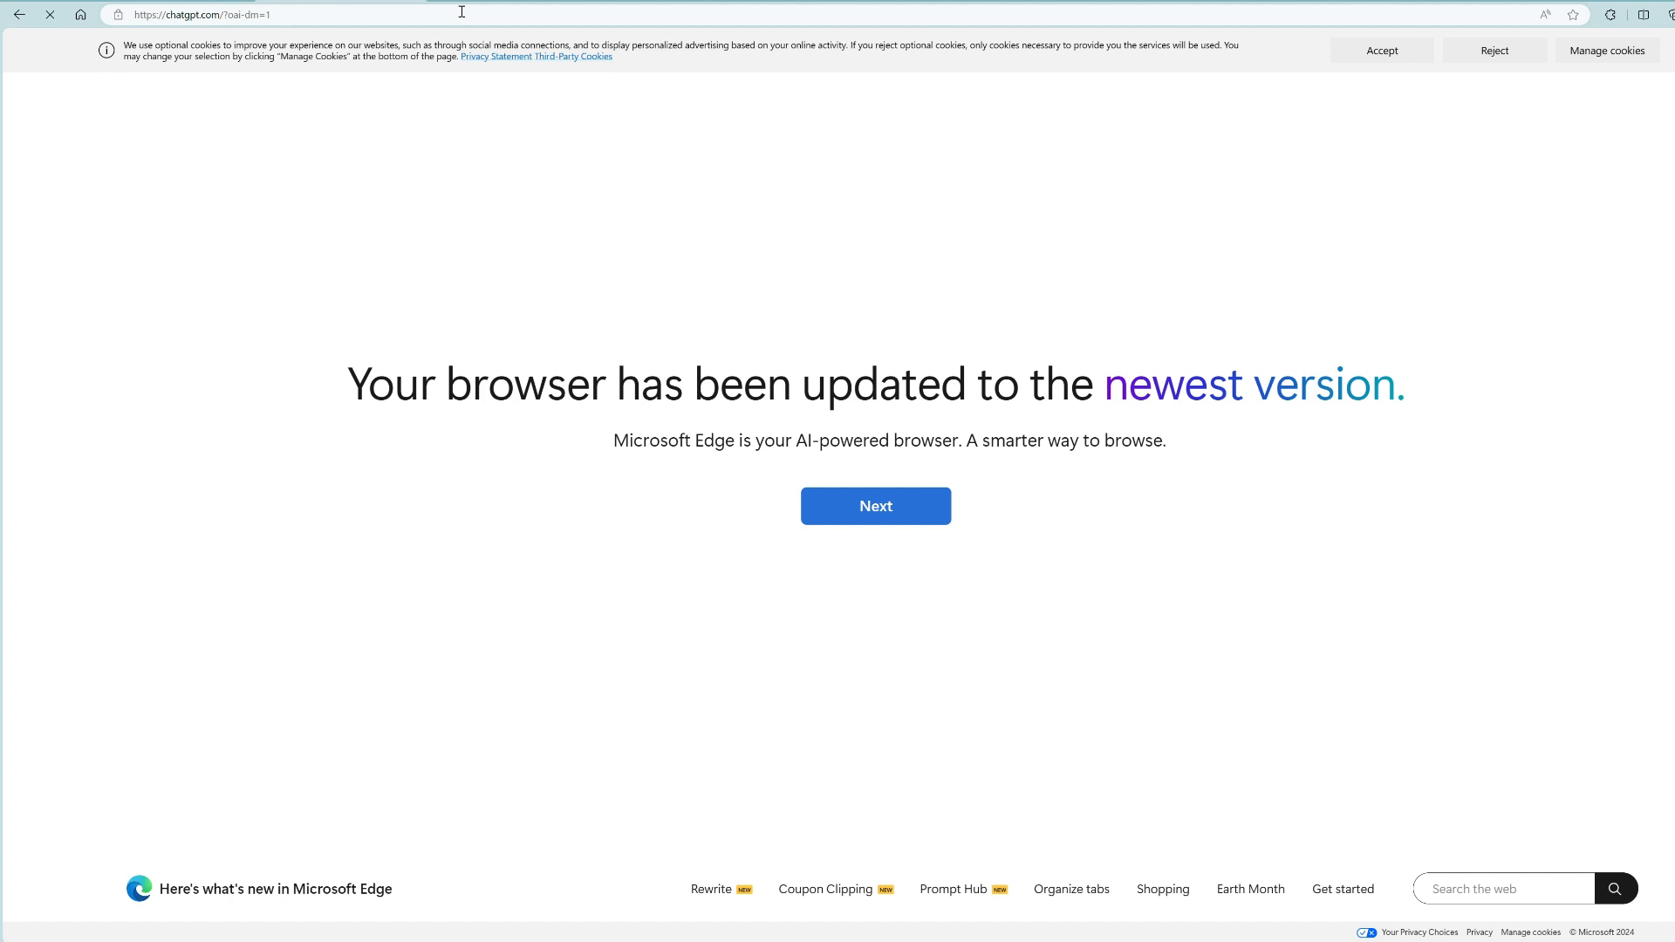
# Step: Attach Weekly_meetings_export in ChatGPT and send a request for a week-by-week progress, tasks, highlights and lowlights summary
pyautogui.click(874, 506)
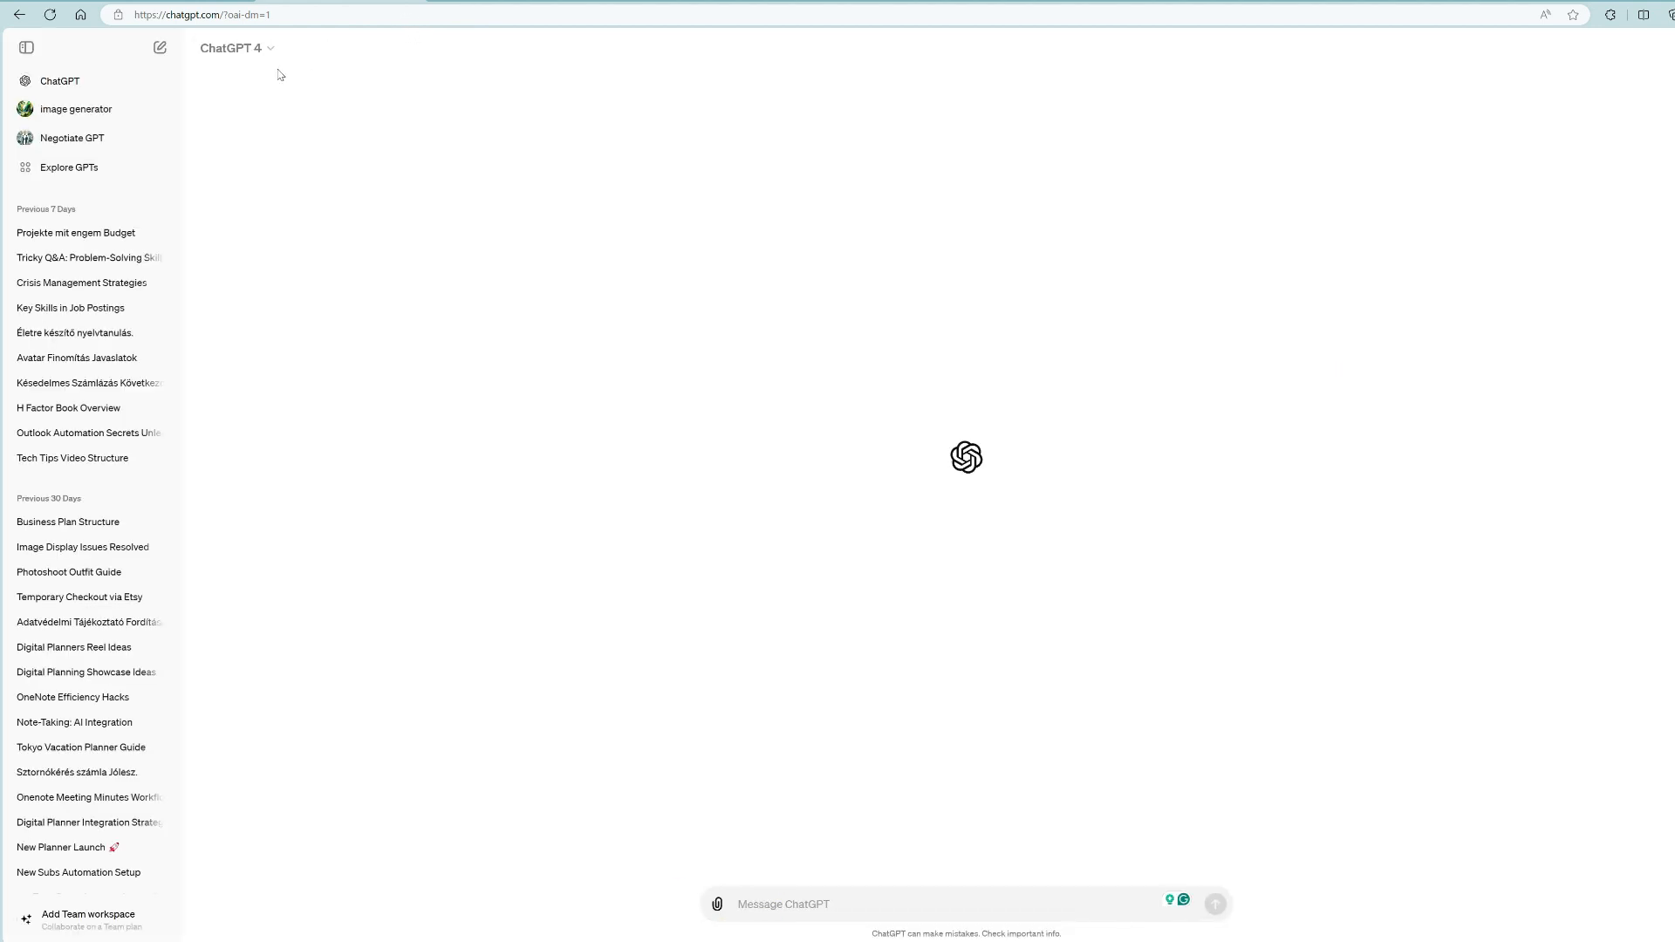
pyautogui.click(235, 49)
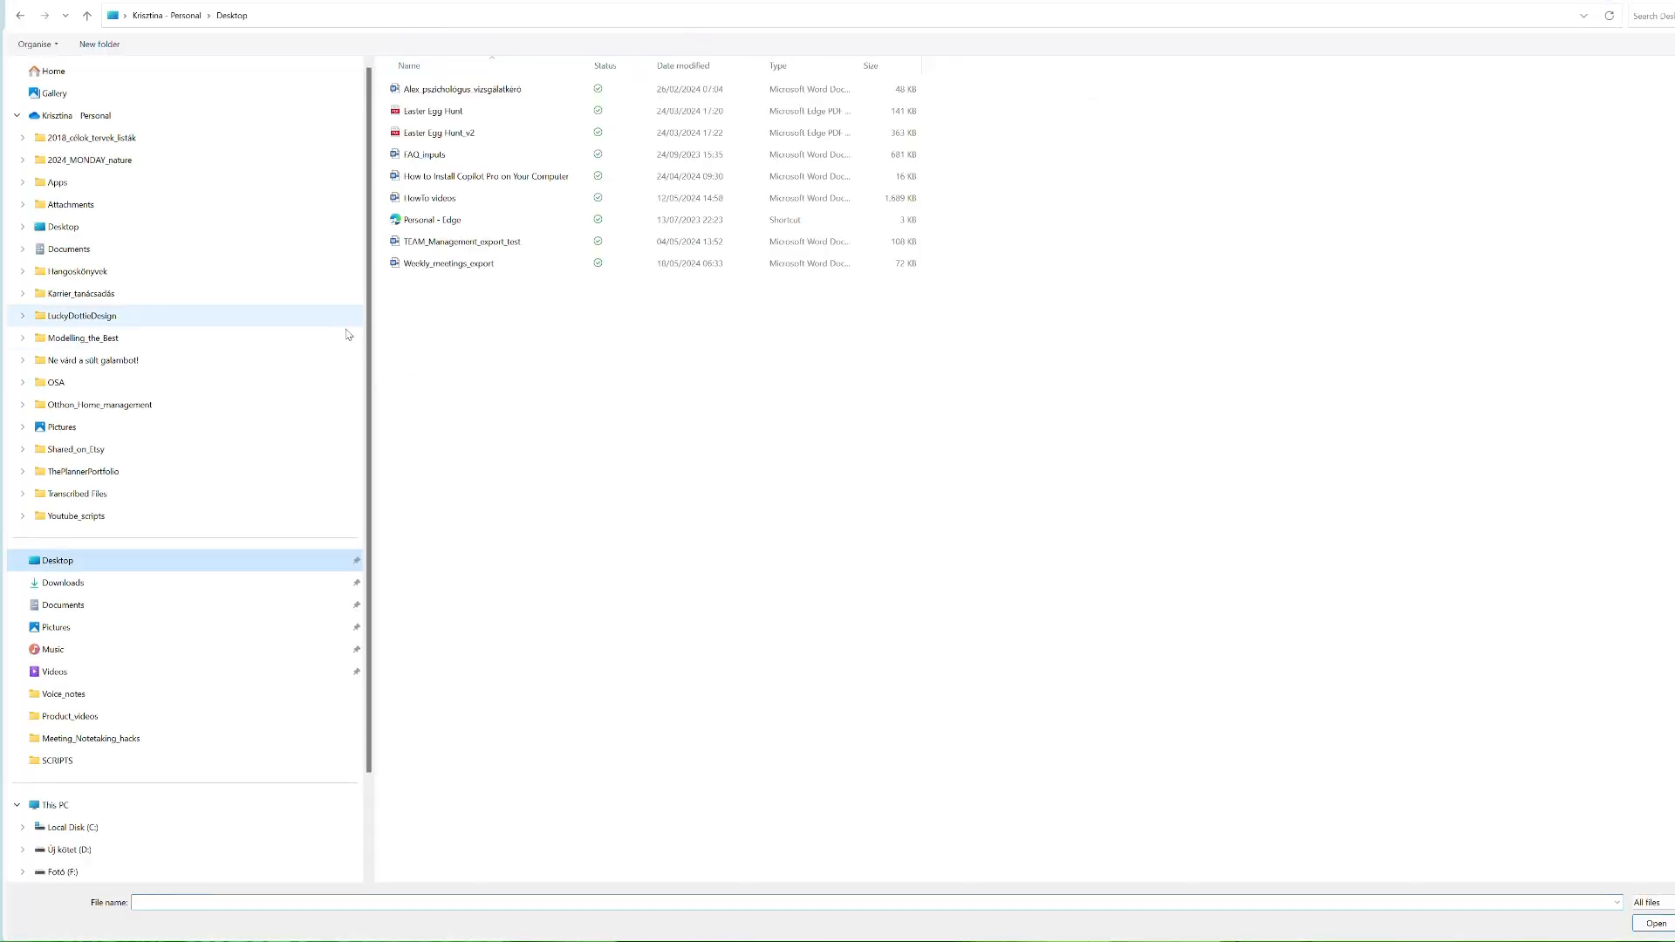
pyautogui.click(449, 263)
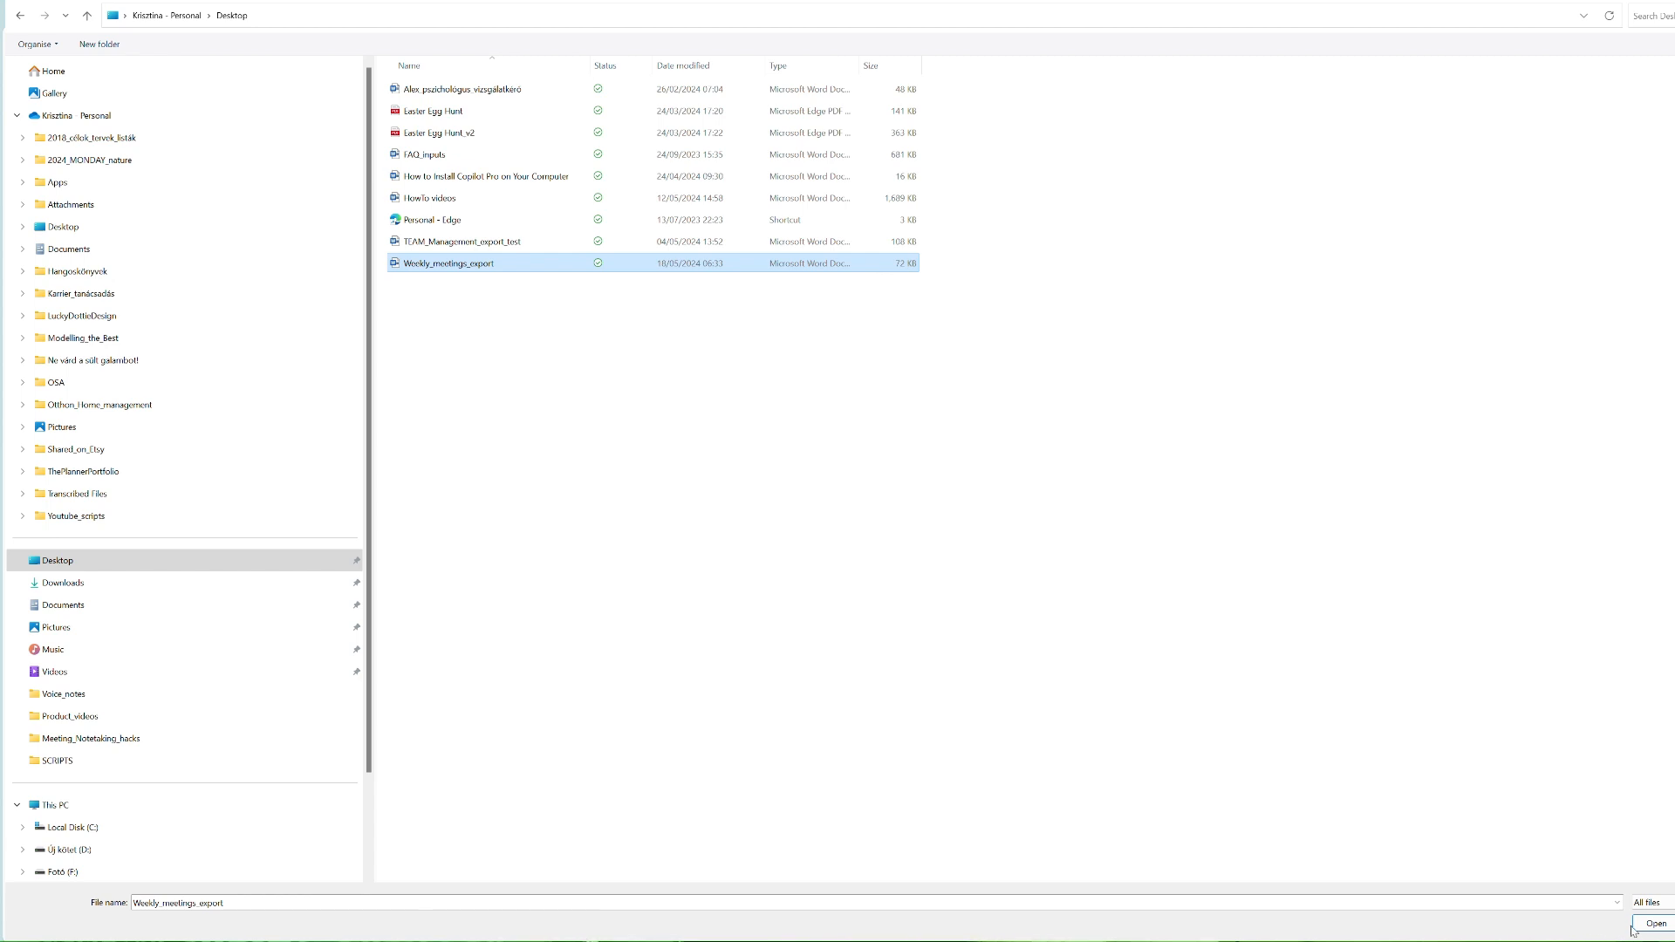
pyautogui.click(1657, 923)
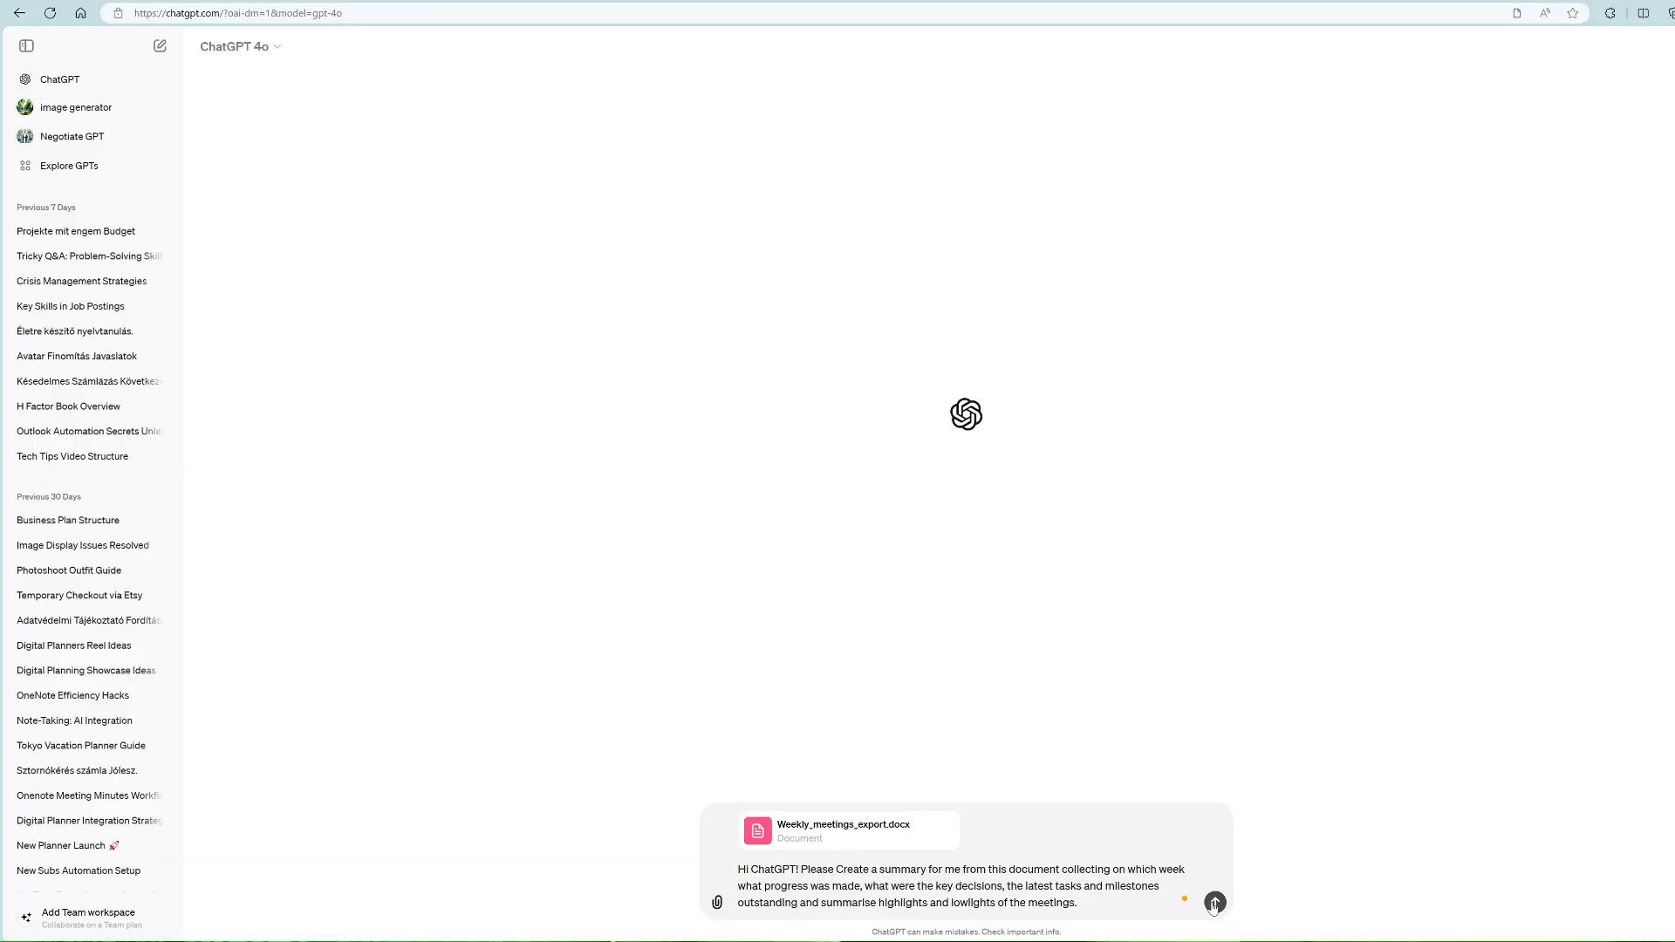
pyautogui.click(1214, 902)
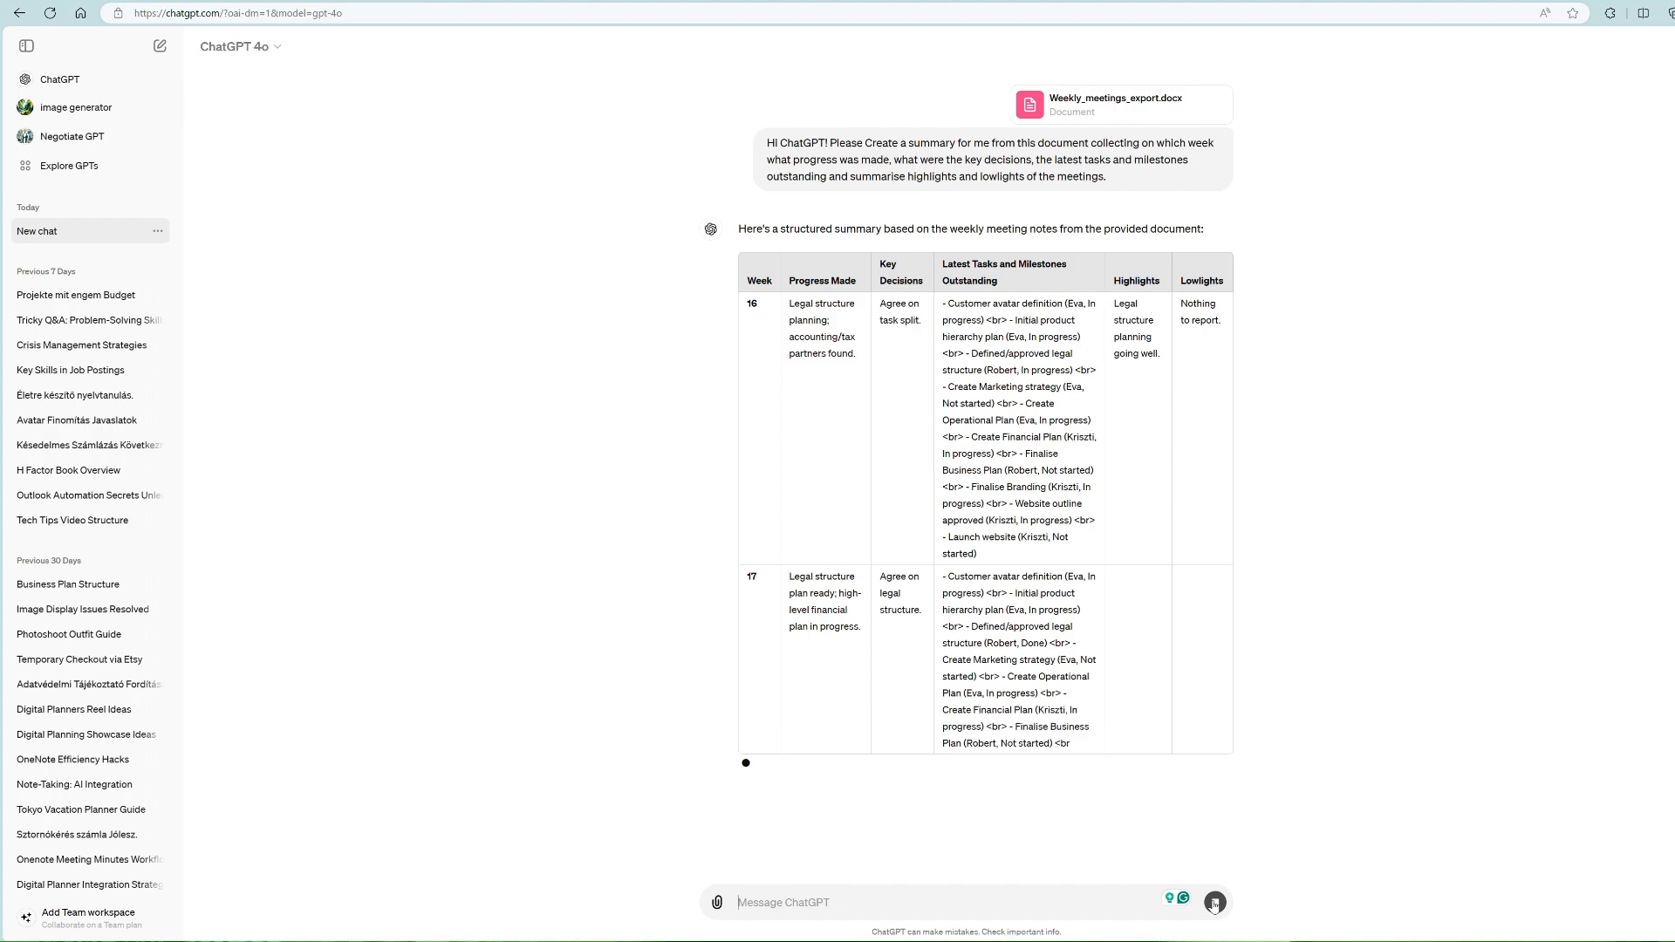
pyautogui.scroll(-3)
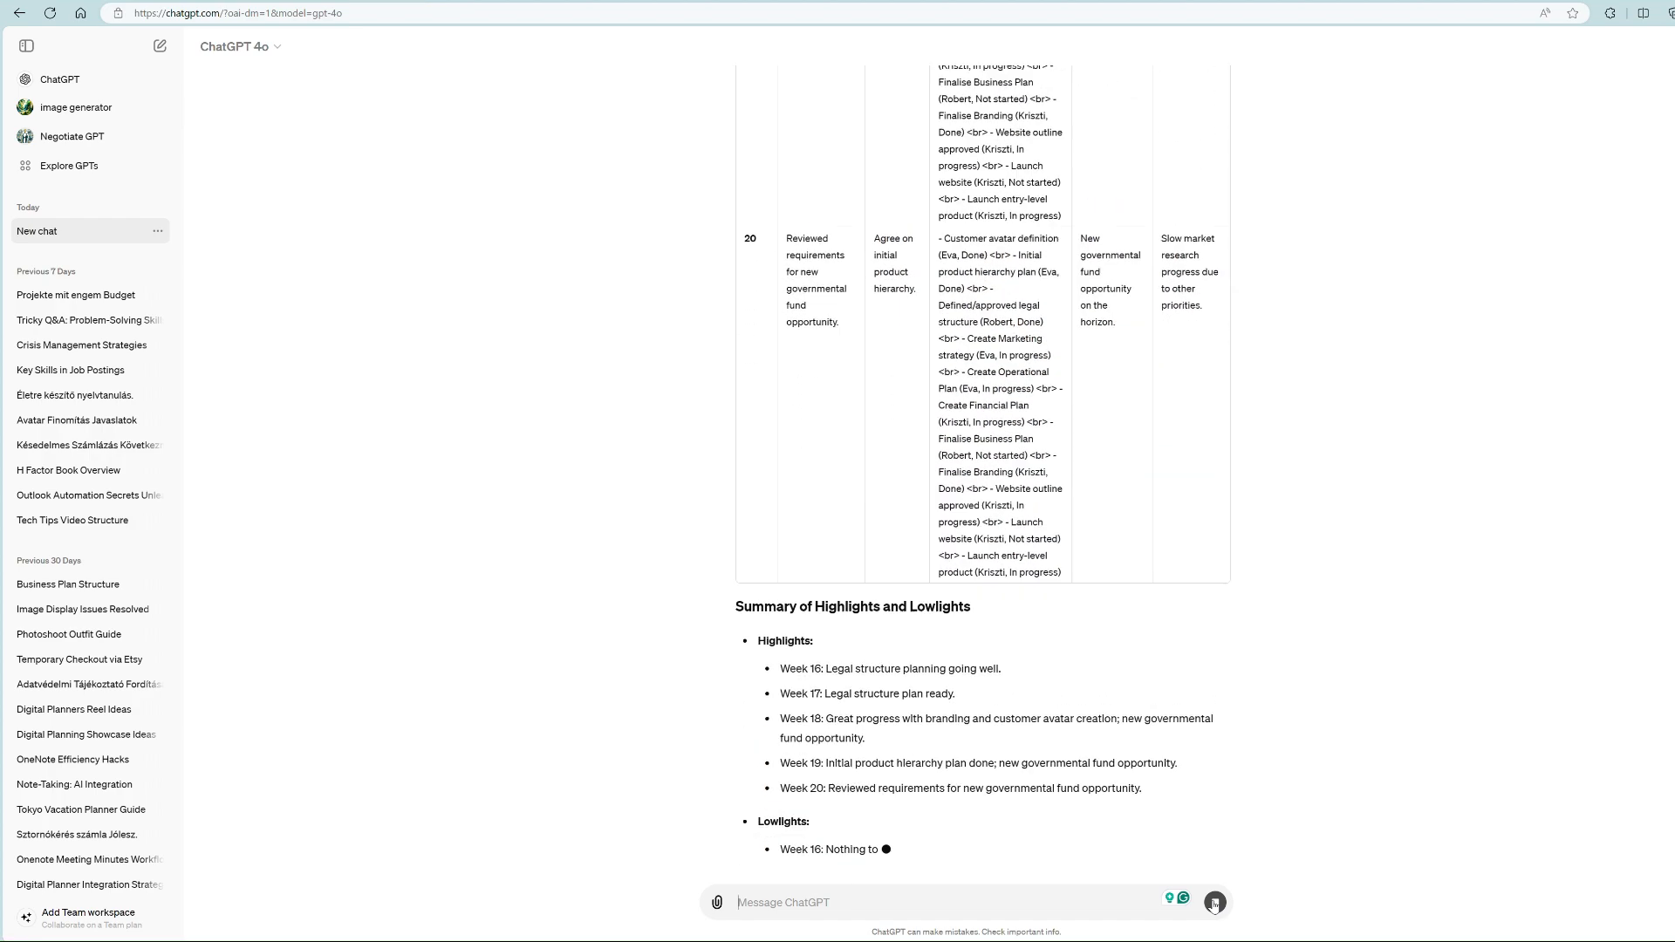